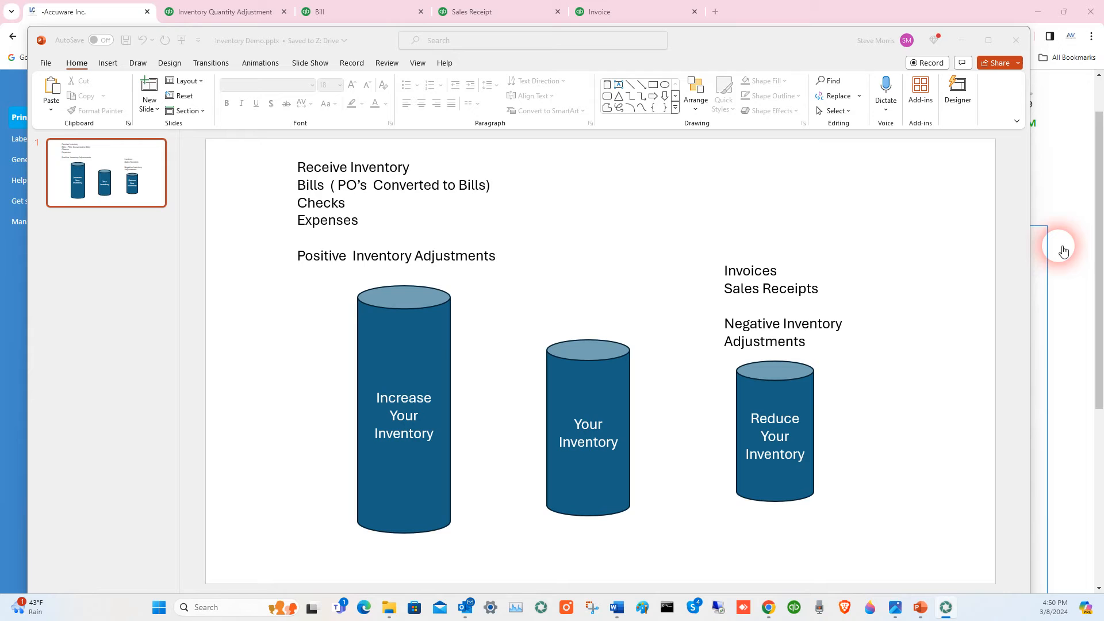
{"action": "mouse_move", "coordinate": [928, 322]}
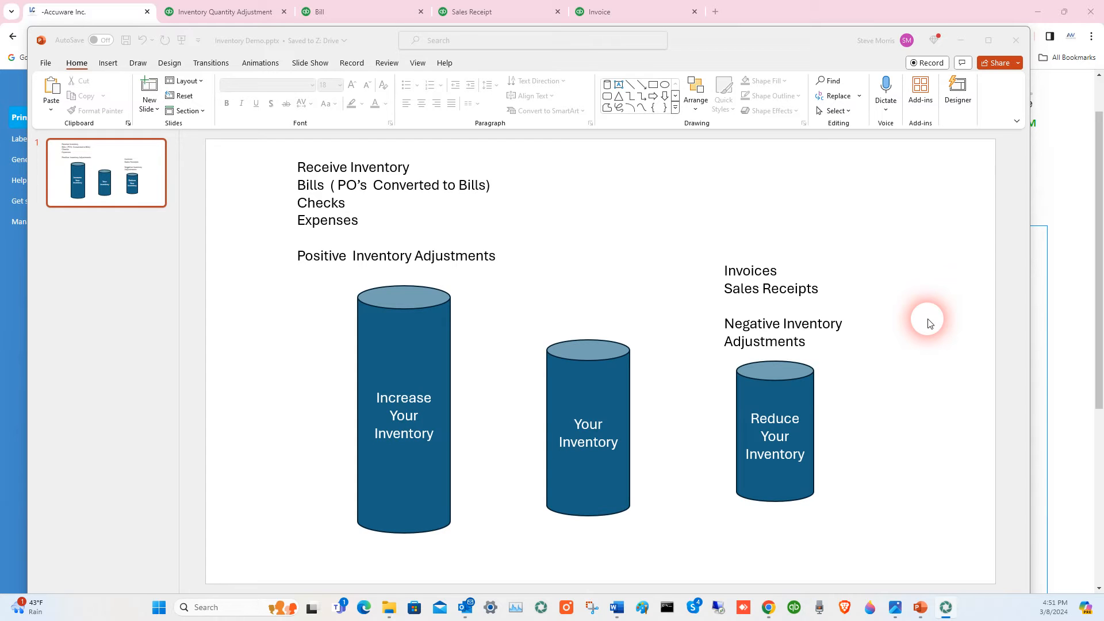
{"action": "mouse_move", "coordinate": [246, 337]}
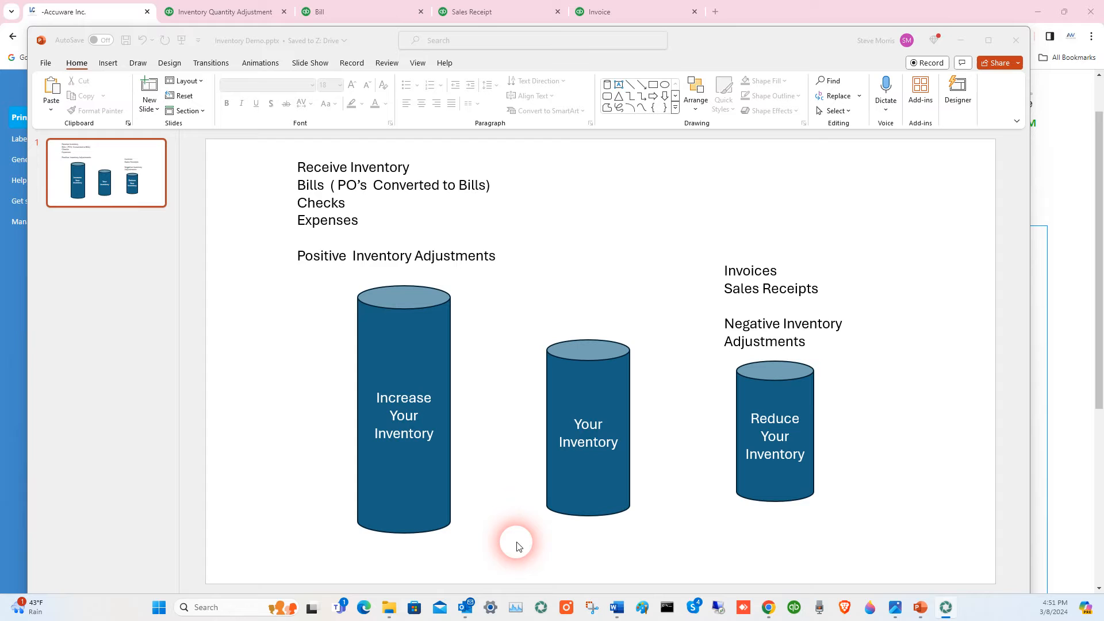
{"action": "mouse_move", "coordinate": [529, 440]}
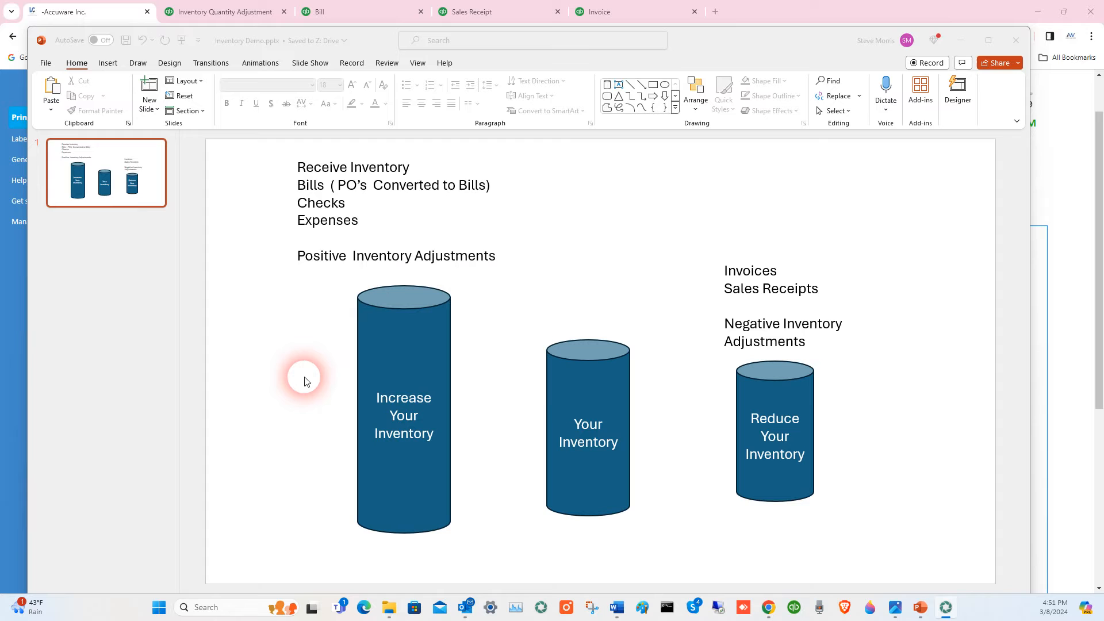
{"action": "mouse_move", "coordinate": [350, 567]}
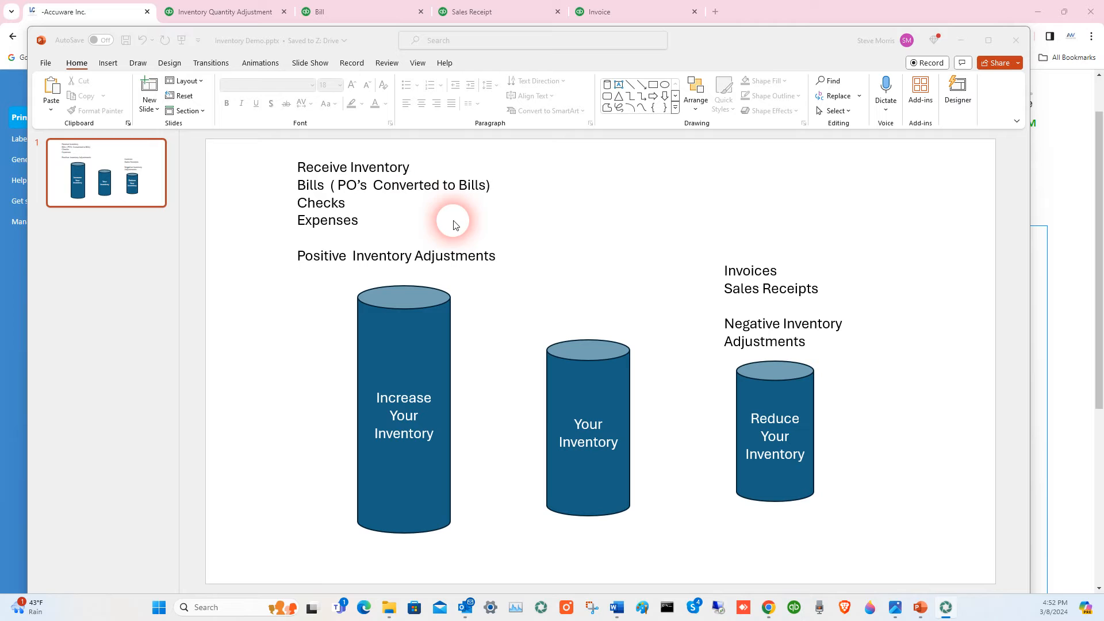
{"action": "mouse_move", "coordinate": [285, 184]}
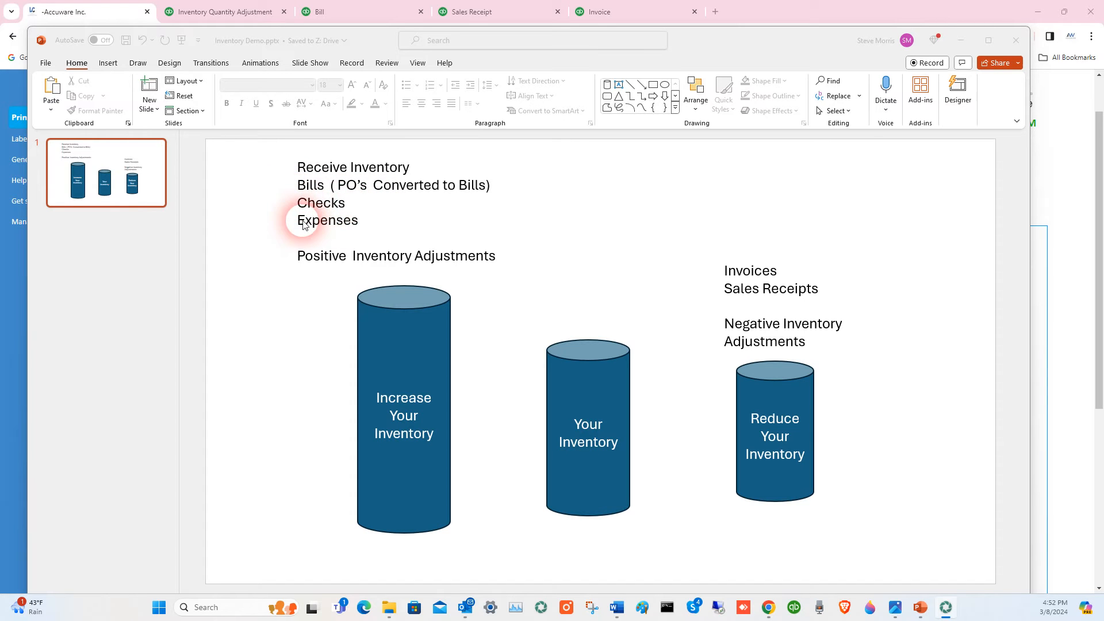
{"action": "mouse_move", "coordinate": [286, 313]}
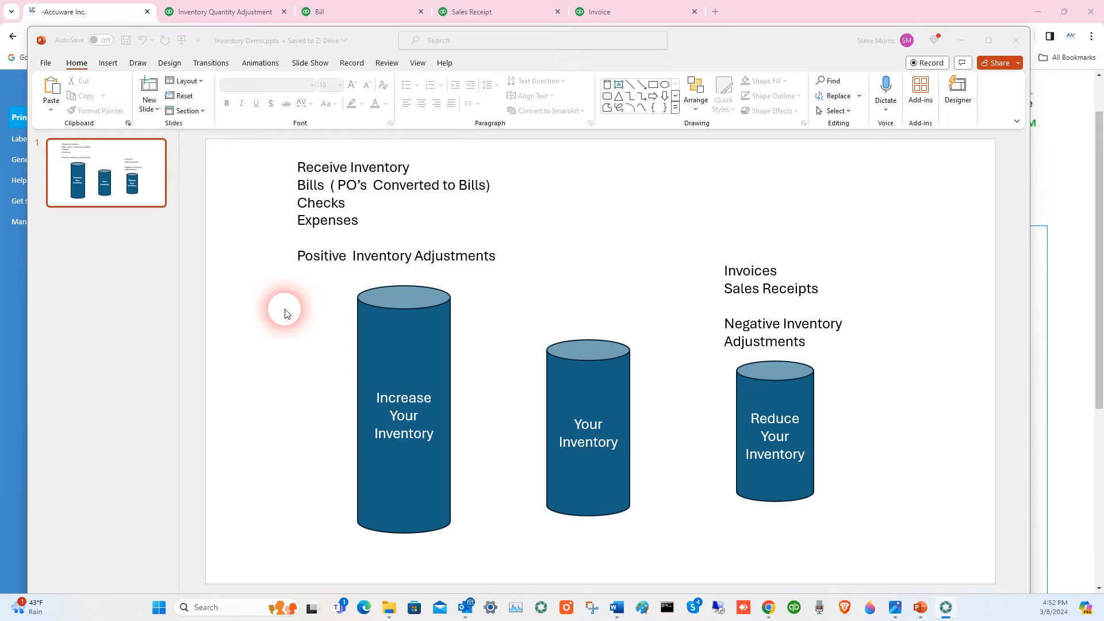
{"action": "mouse_move", "coordinate": [485, 266]}
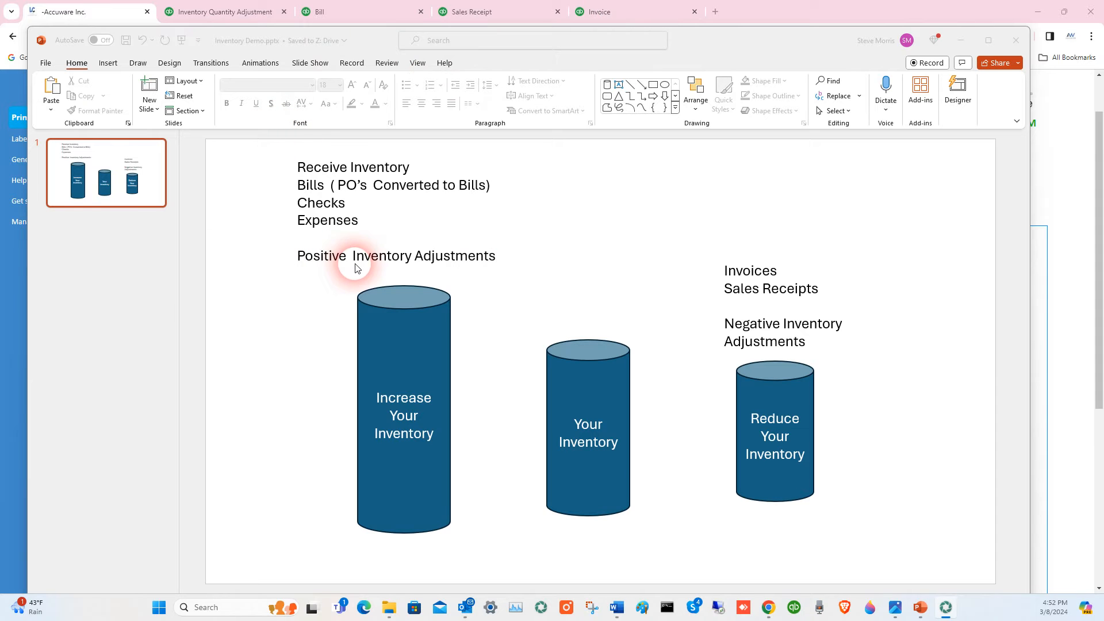
{"action": "mouse_move", "coordinate": [313, 333]}
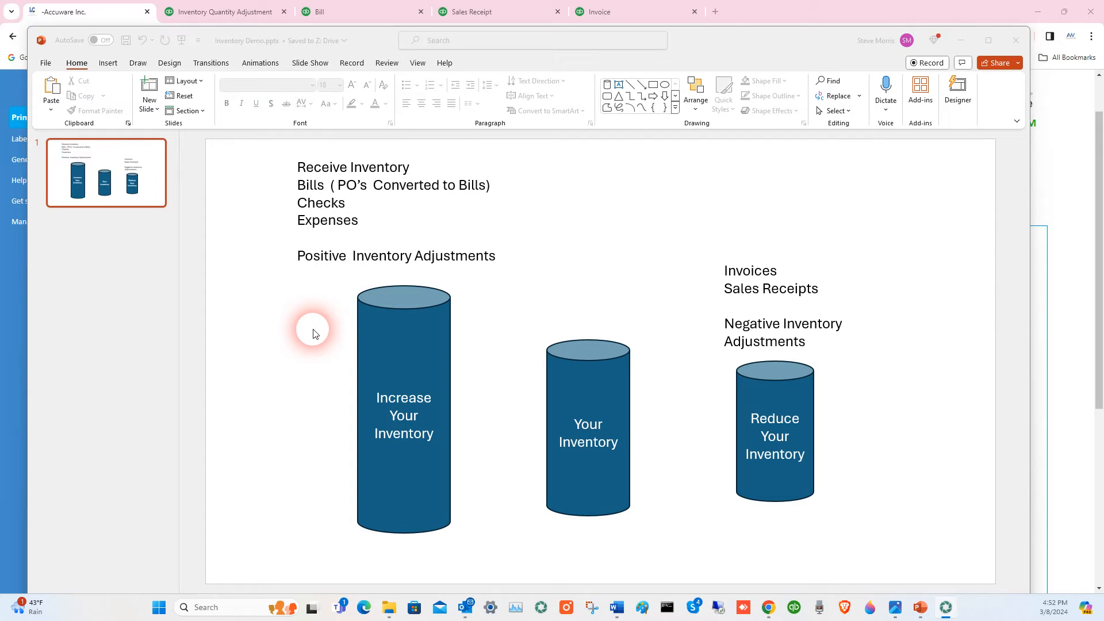
{"action": "mouse_move", "coordinate": [520, 264]}
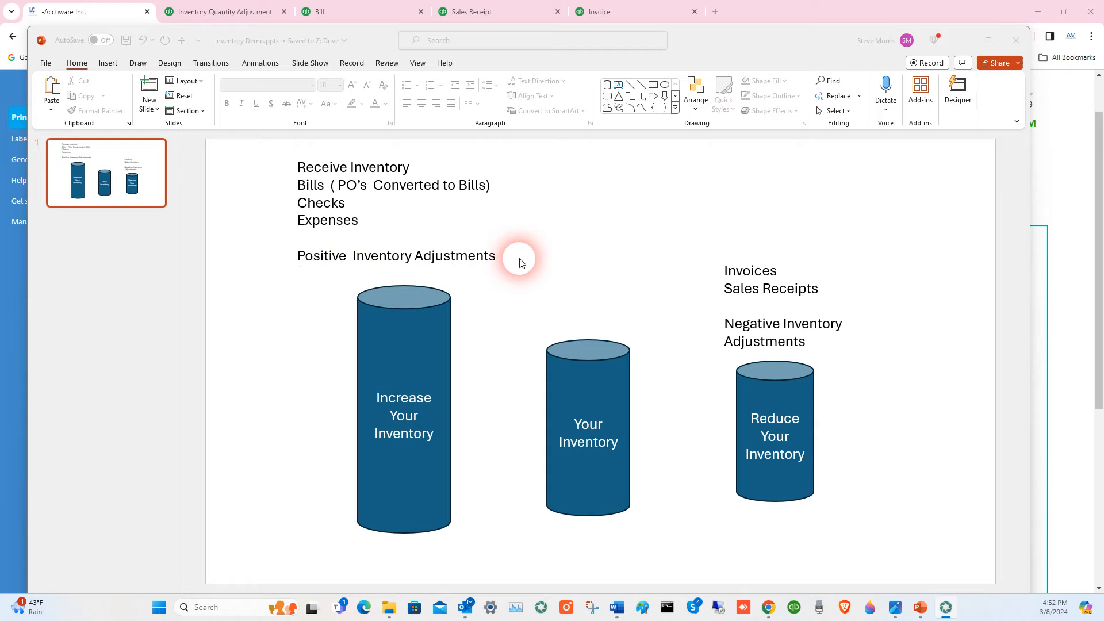
{"action": "mouse_move", "coordinate": [269, 275]}
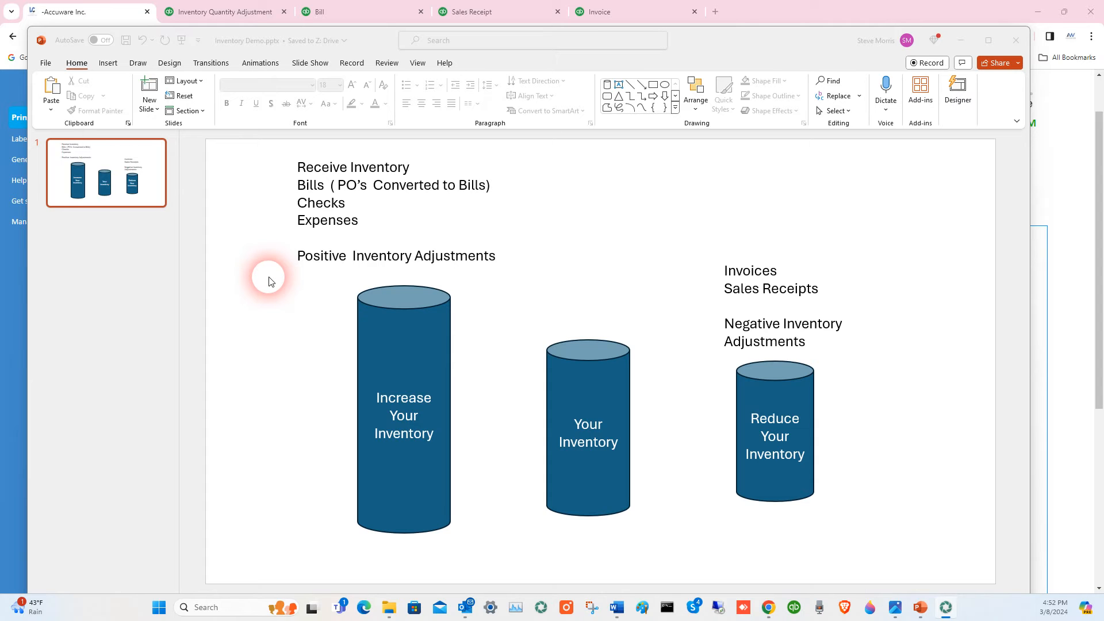
{"action": "mouse_move", "coordinate": [653, 352]}
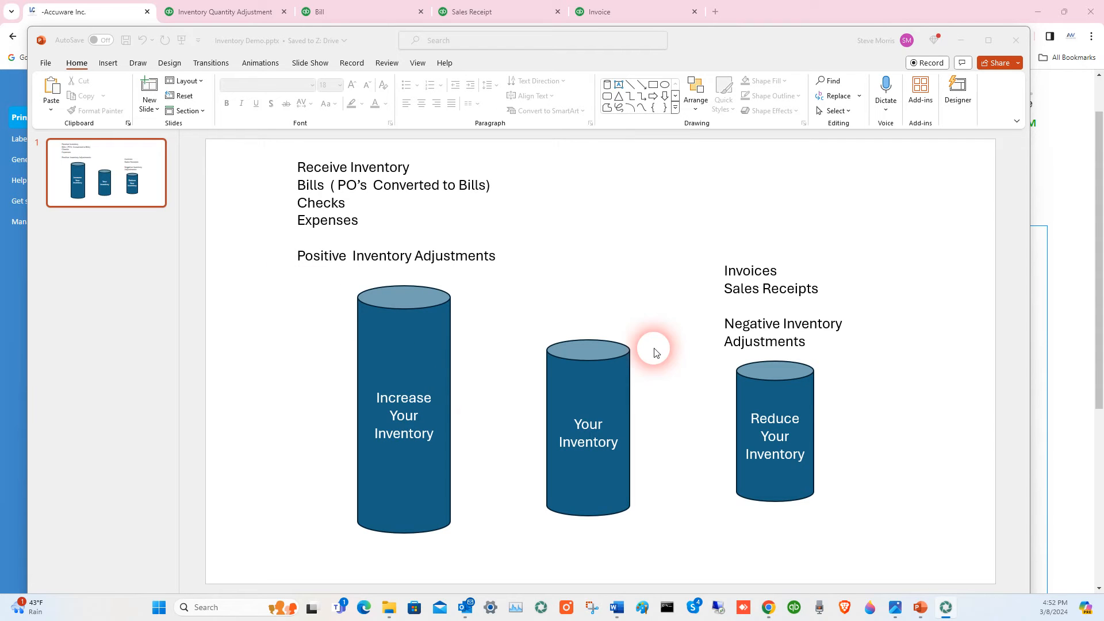
{"action": "mouse_move", "coordinate": [683, 366]}
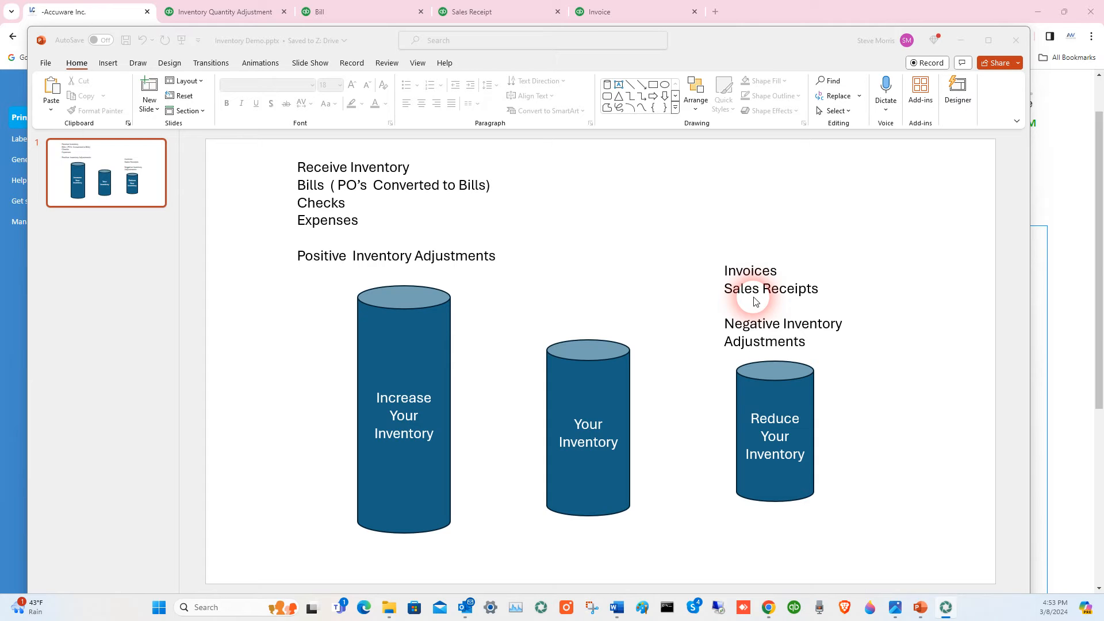
{"action": "mouse_move", "coordinate": [808, 326]}
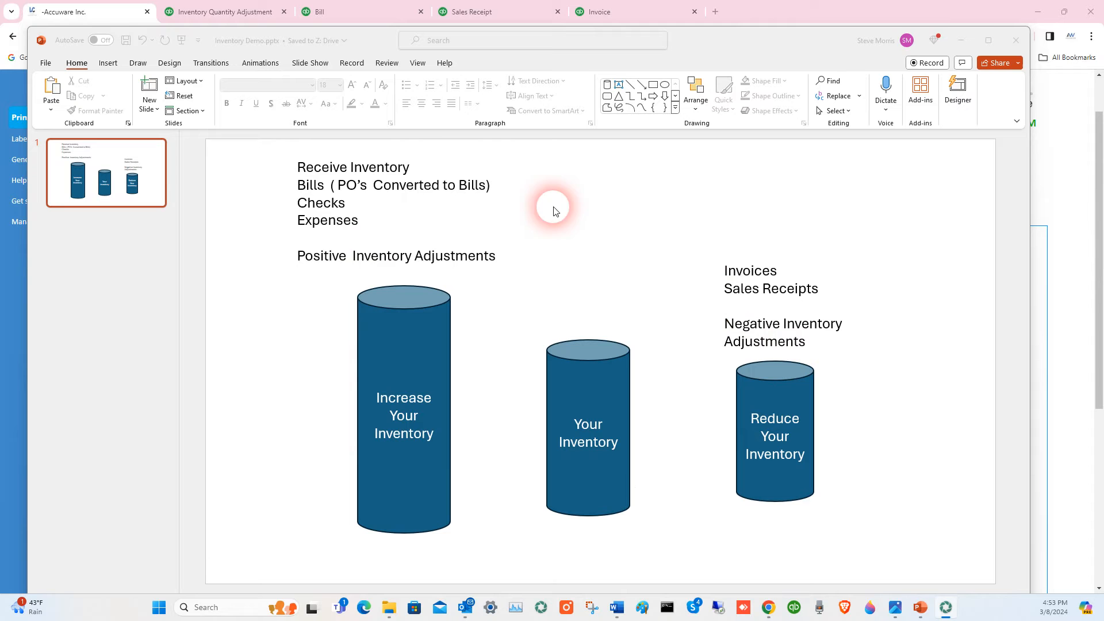
{"action": "mouse_move", "coordinate": [477, 468]}
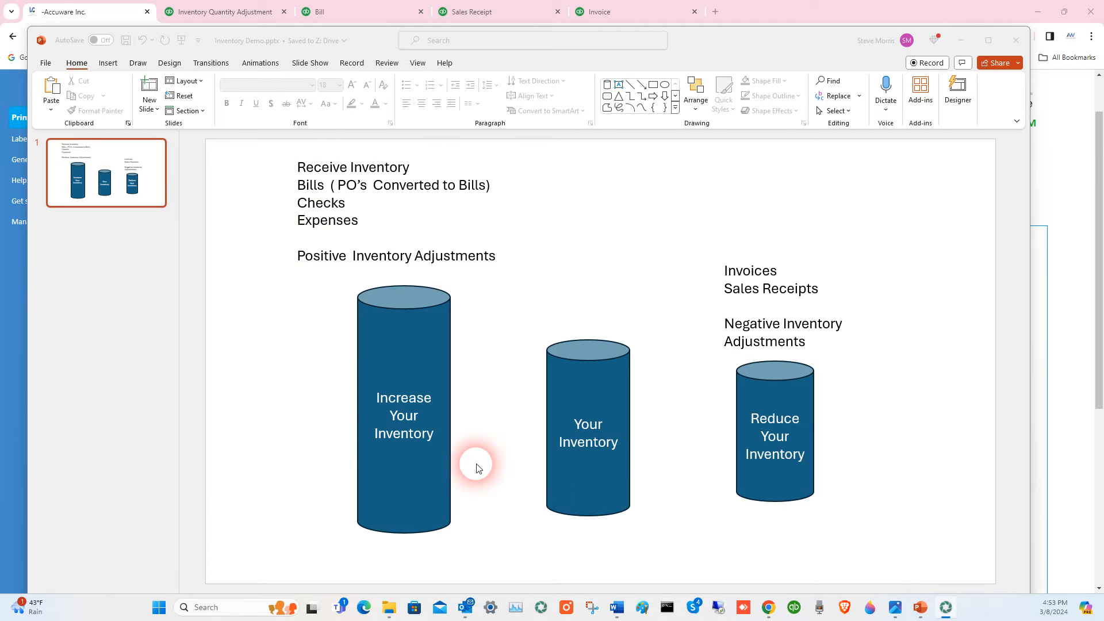
{"action": "mouse_move", "coordinate": [754, 484]}
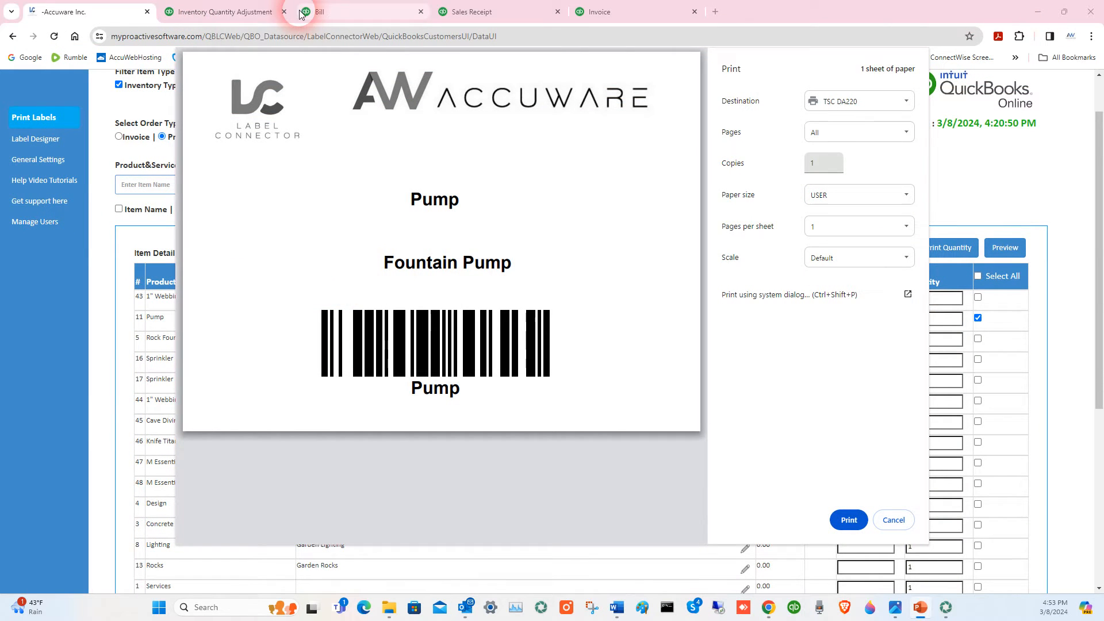
Leave the label print dialog and bring up Inventory Quantity Adjustment #4.
{"action": "left_click", "coordinate": [226, 11]}
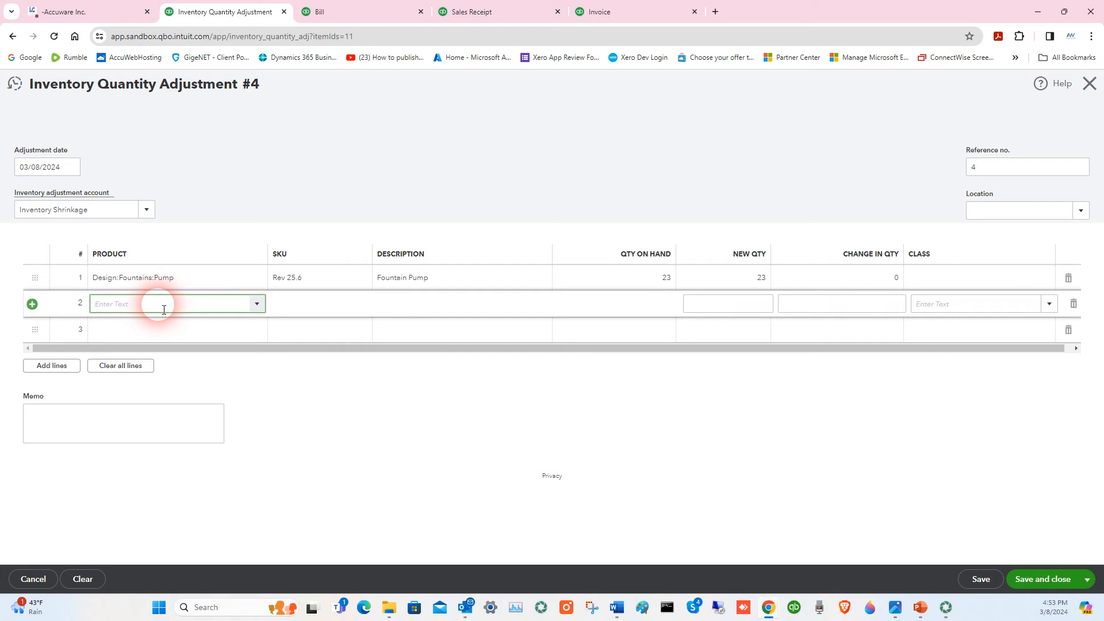
Scan Design:Fountains:Pump into line 2 and pick Fountain Pump, then move to Invoice #1038.
{"action": "type", "text": "Design:Fountains:Pump"}
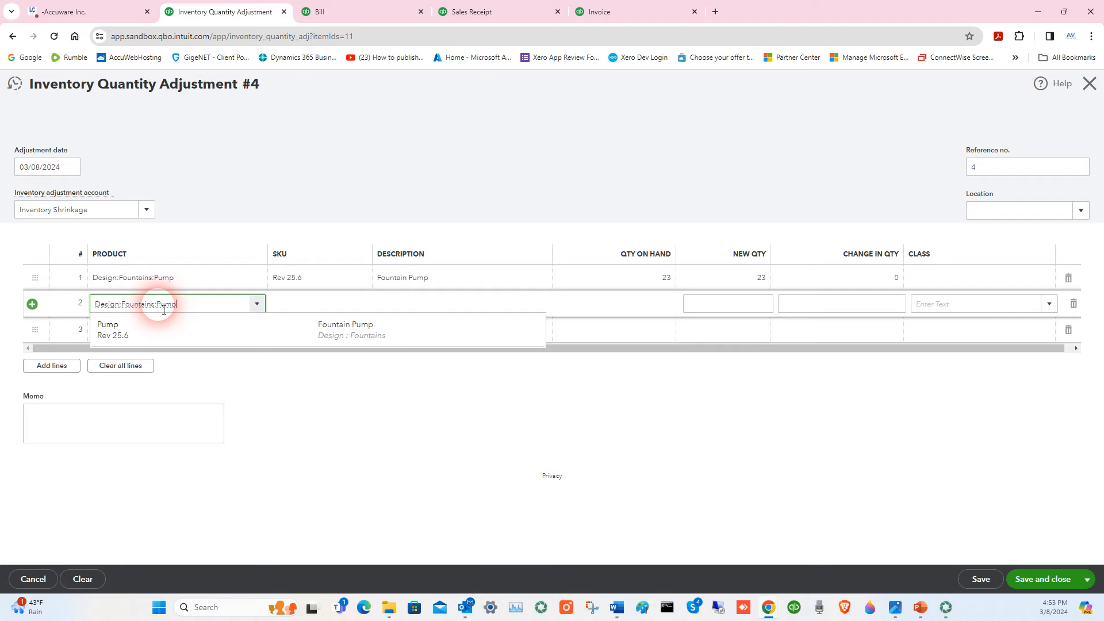
{"action": "left_click", "coordinate": [108, 329]}
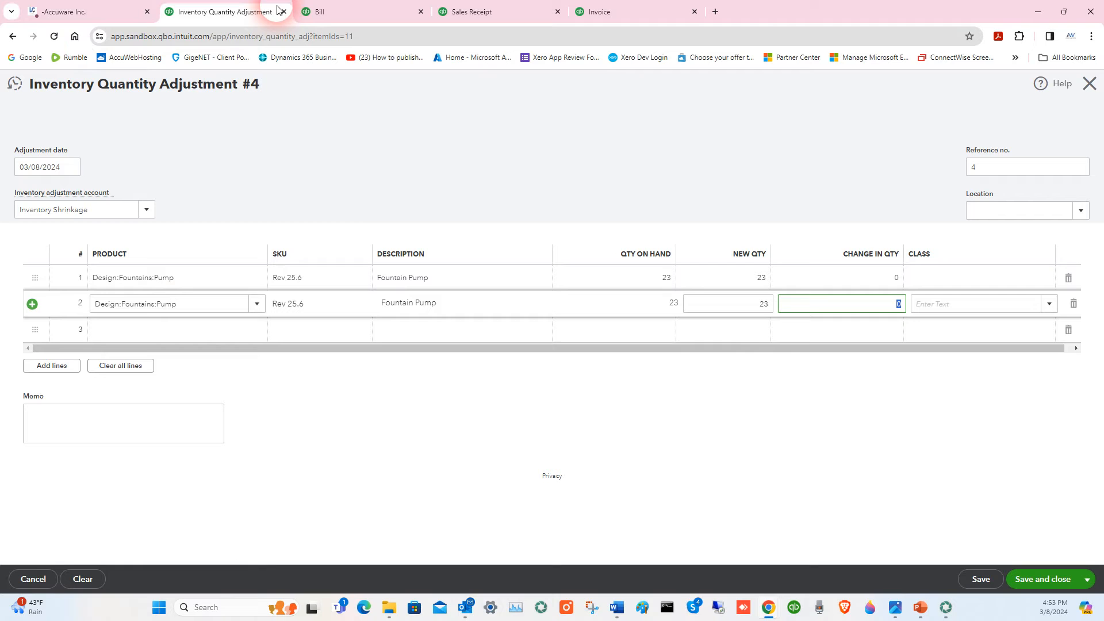
{"action": "left_click", "coordinate": [604, 12]}
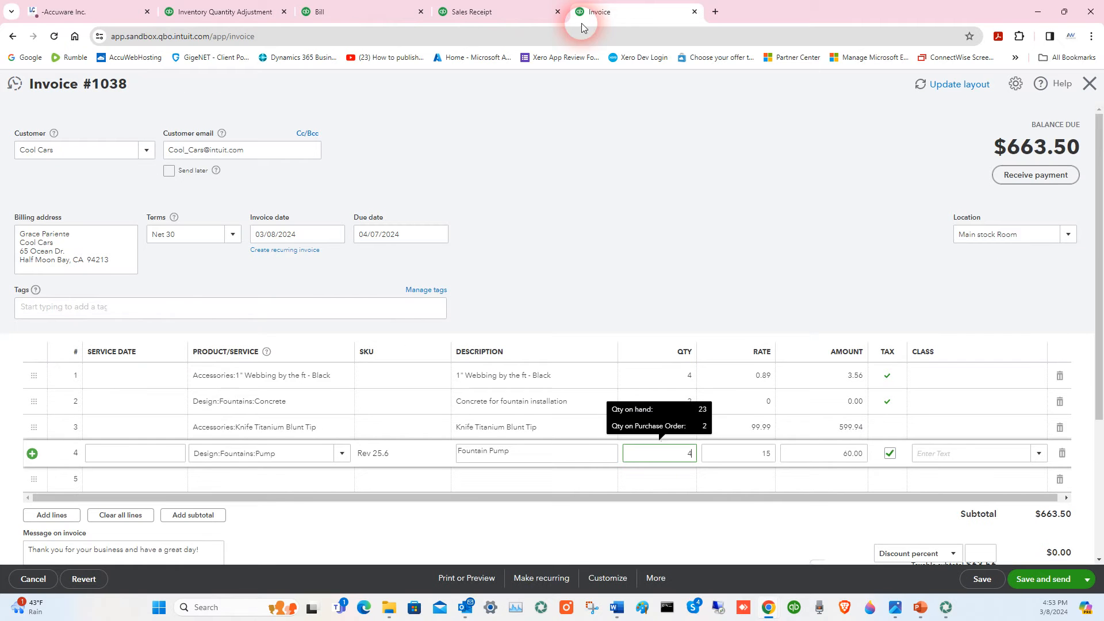
Add a fifth invoice line scanning Pump, select Fountain Pump at rate 15 with quantity 2.
{"action": "left_click", "coordinate": [261, 479]}
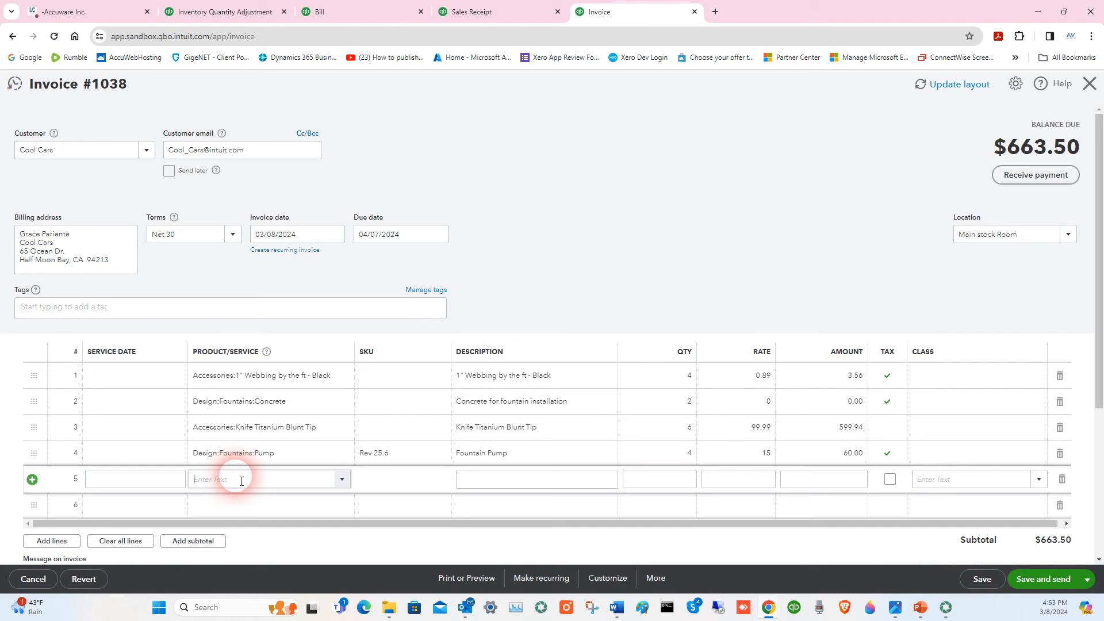
{"action": "left_click", "coordinate": [269, 479]}
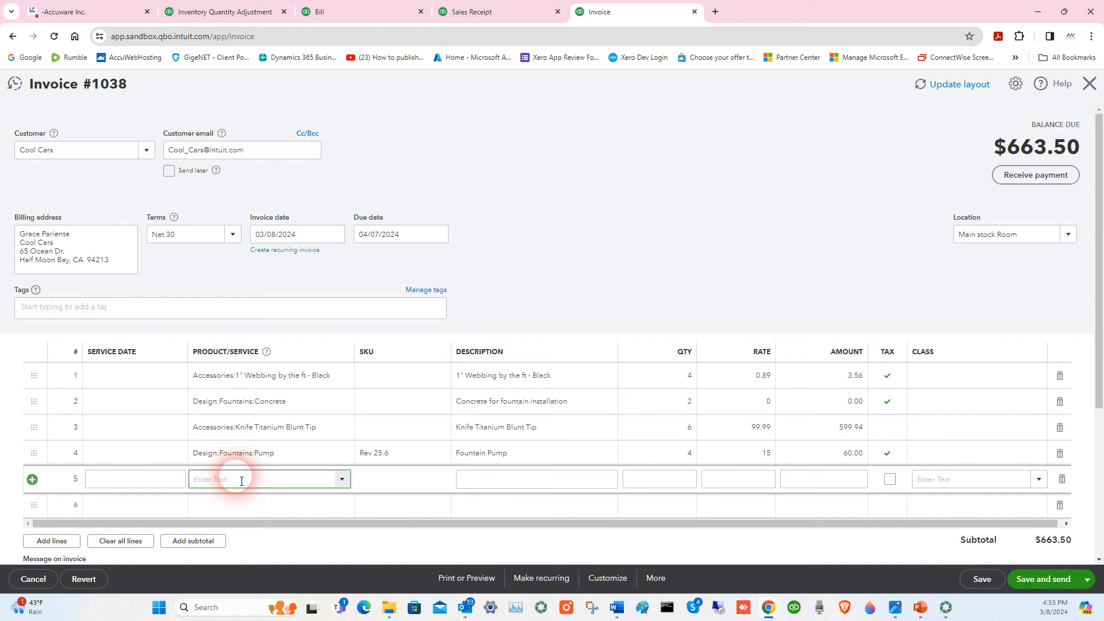
{"action": "type", "text": "Pump"}
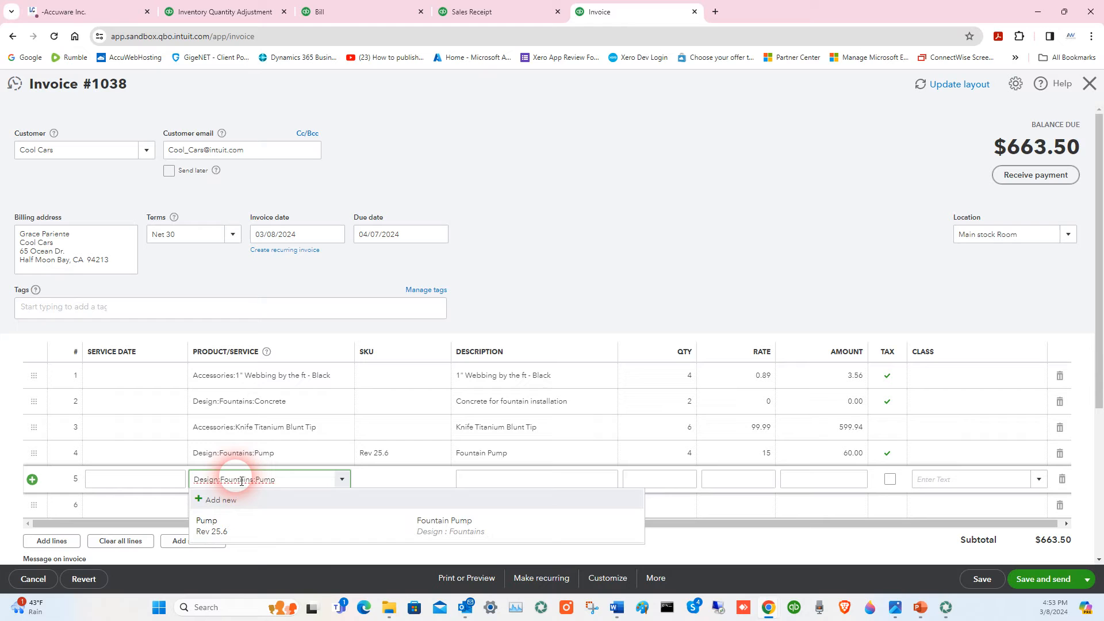
{"action": "left_click", "coordinate": [206, 525]}
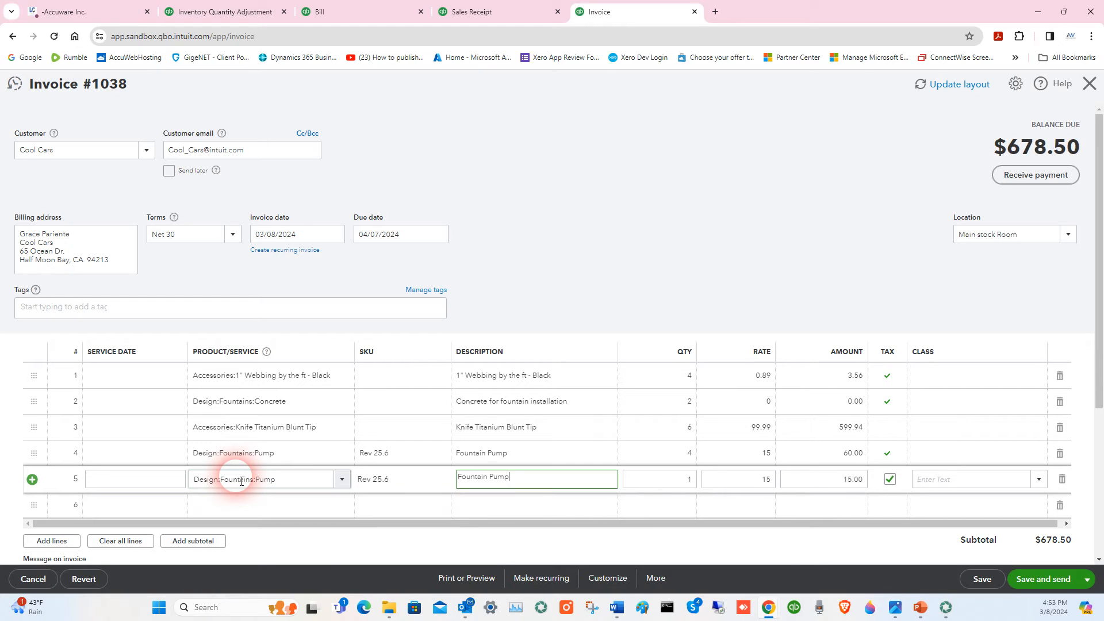
{"action": "left_click", "coordinate": [658, 479]}
{"action": "type", "text": "2"}
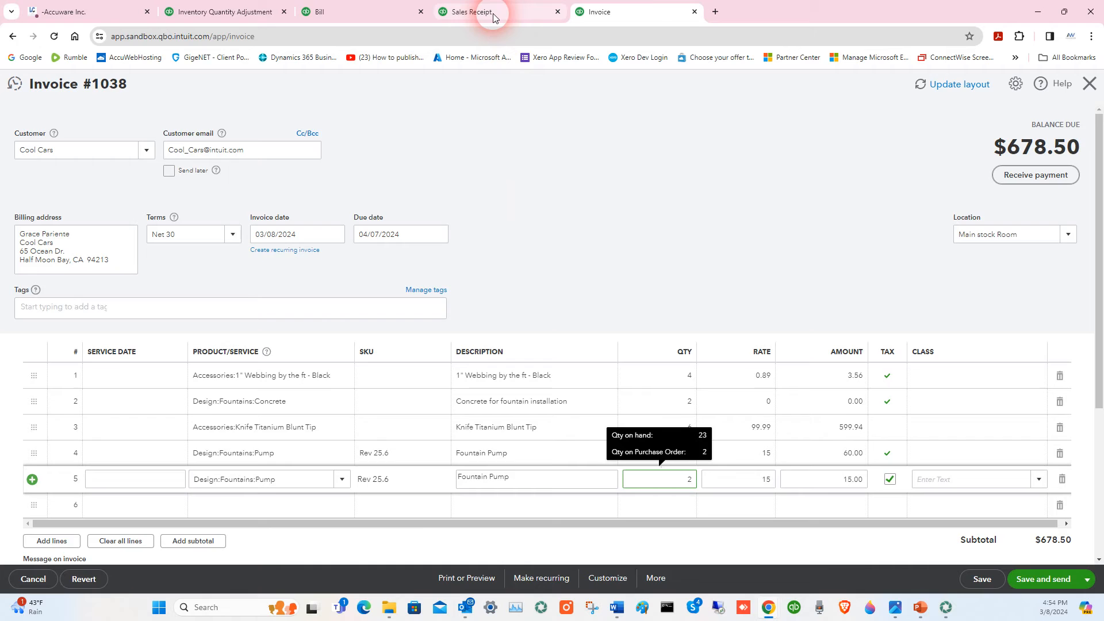
{"action": "left_click", "coordinate": [466, 11]}
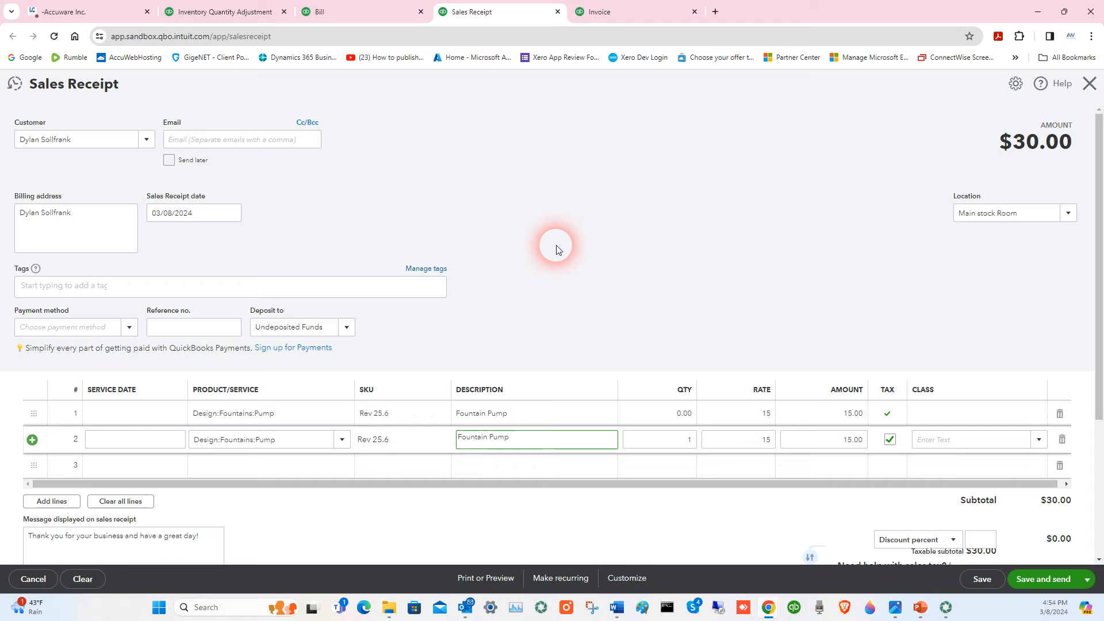
Scan Pump into rows 2 and 3 of the sales receipt for three Fountain Pump lines totalling $45.00.
{"action": "left_click", "coordinate": [535, 437]}
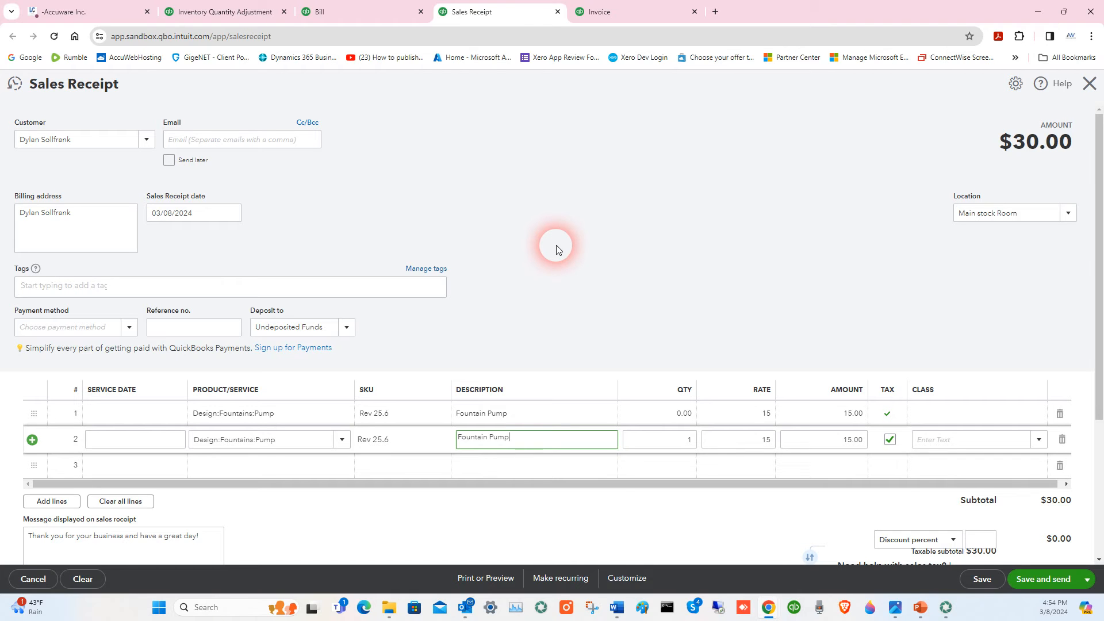
{"action": "left_click", "coordinate": [535, 438]}
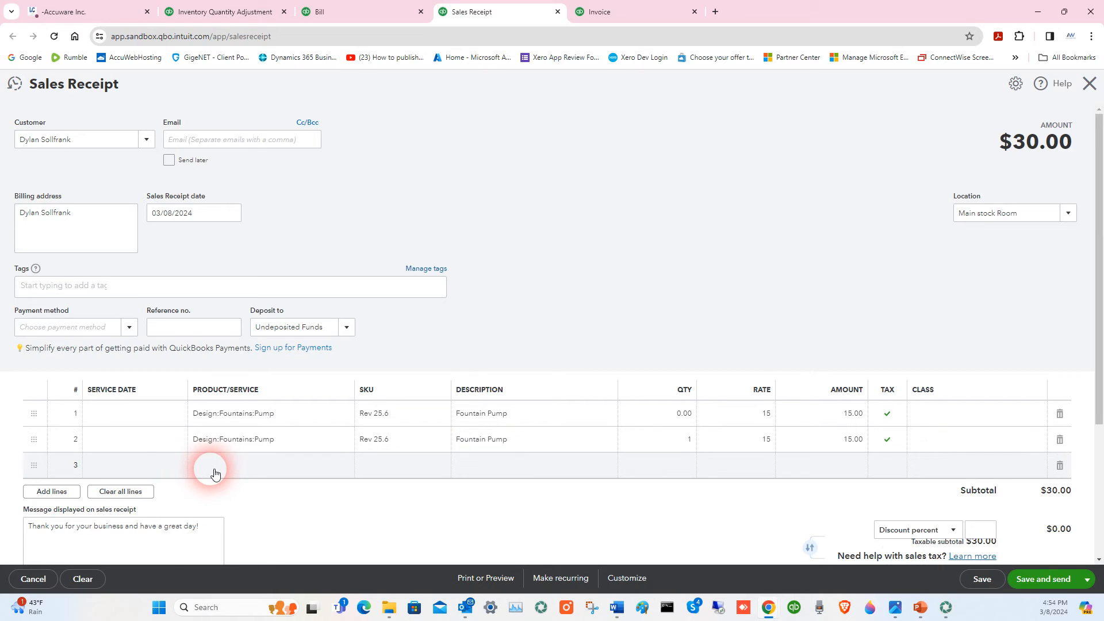
{"action": "left_click", "coordinate": [215, 465]}
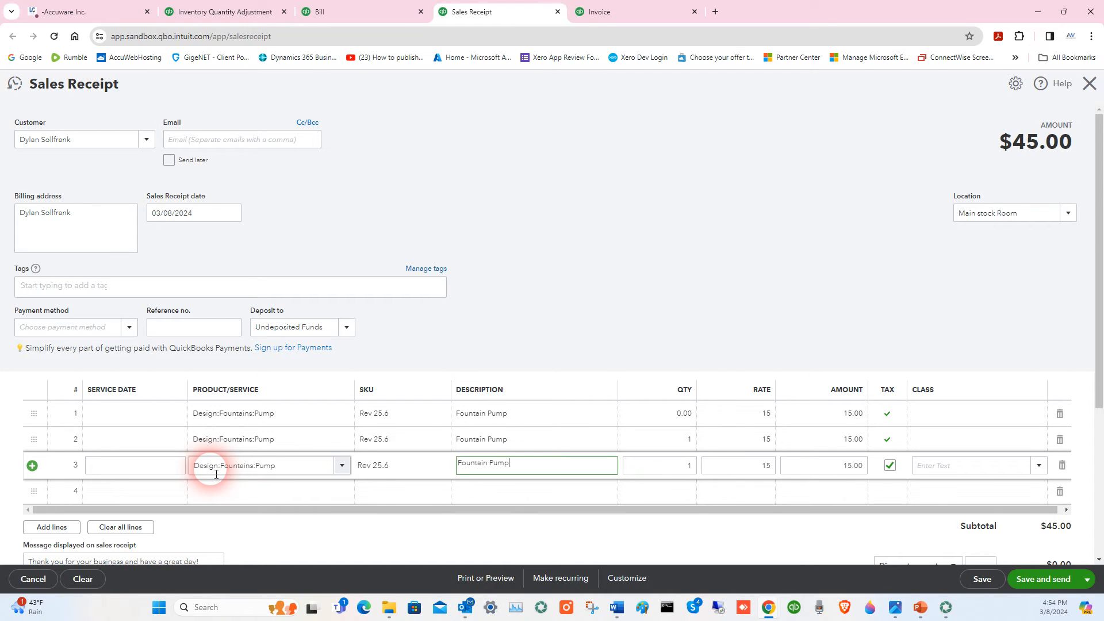
{"action": "left_click", "coordinate": [657, 465]}
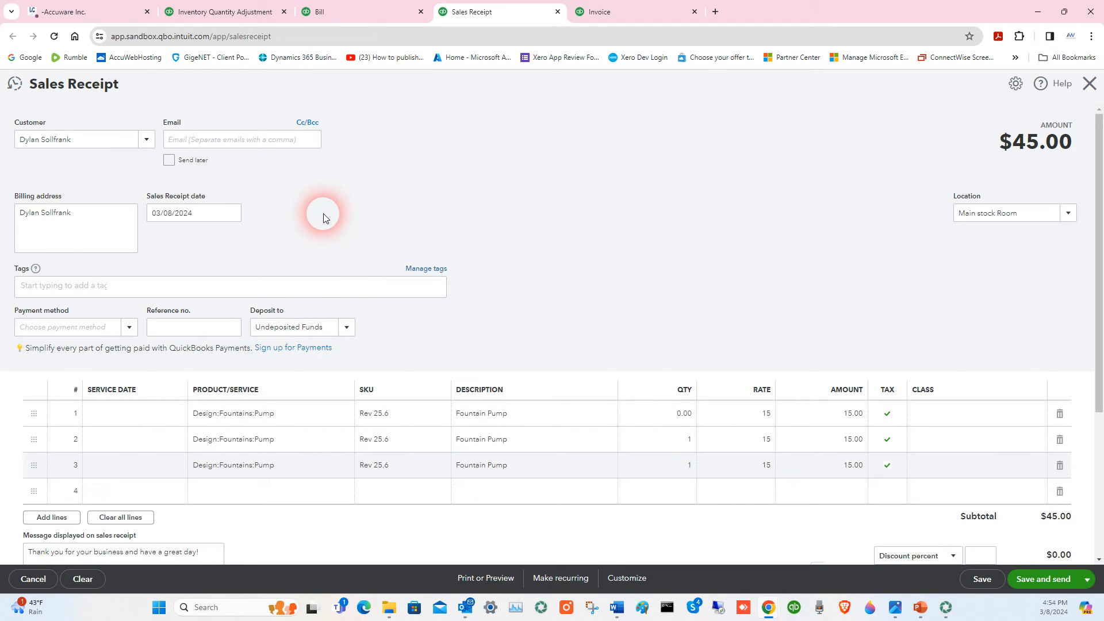
{"action": "left_click", "coordinate": [360, 12]}
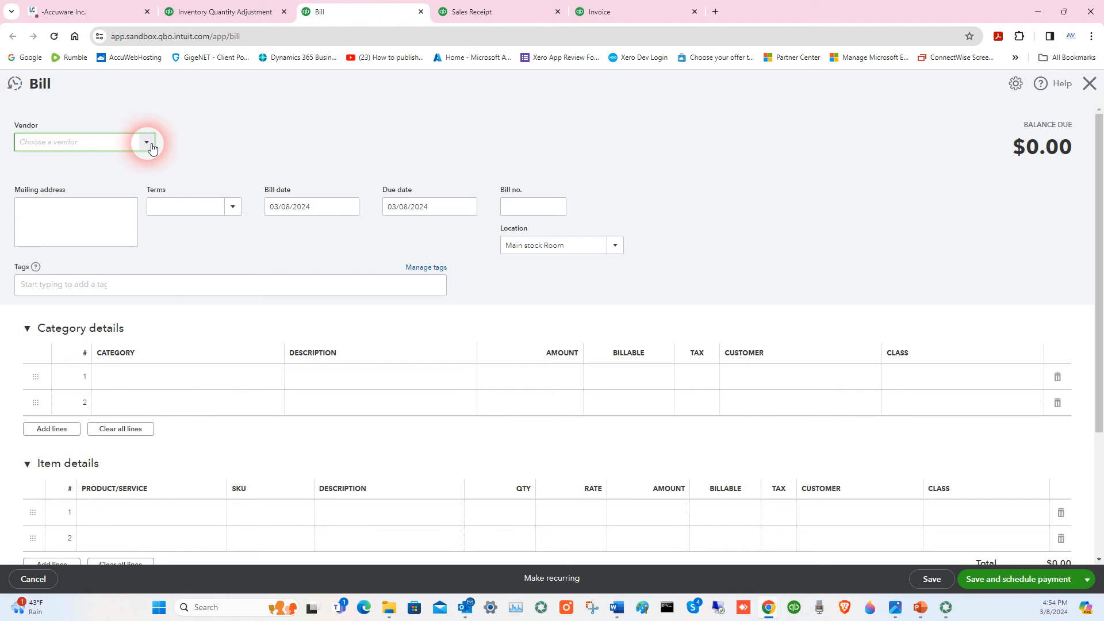
Choose Computers by Jenni as the bill's vendor.
{"action": "left_click", "coordinate": [146, 142]}
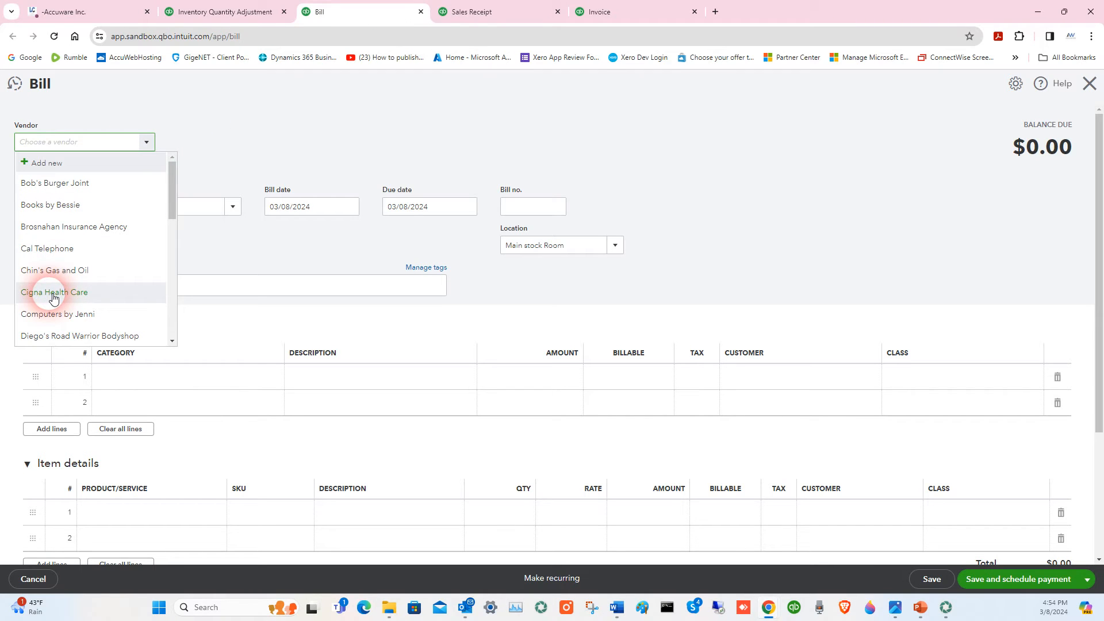
{"action": "left_click", "coordinate": [57, 314]}
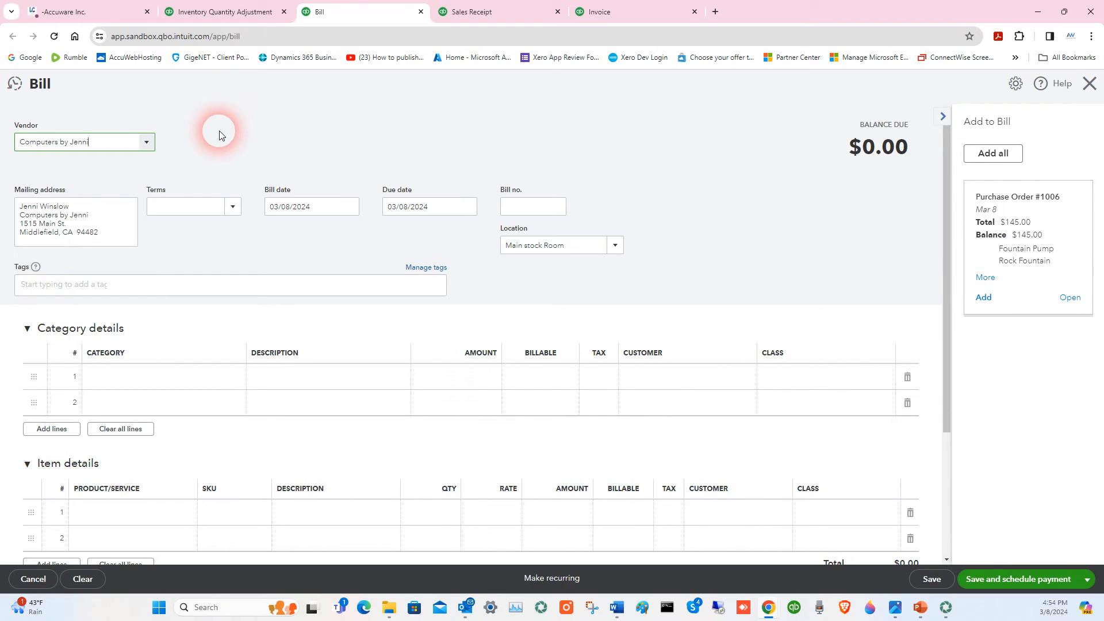
{"action": "scroll", "scroll_direction": "down", "scroll_amount": 3}
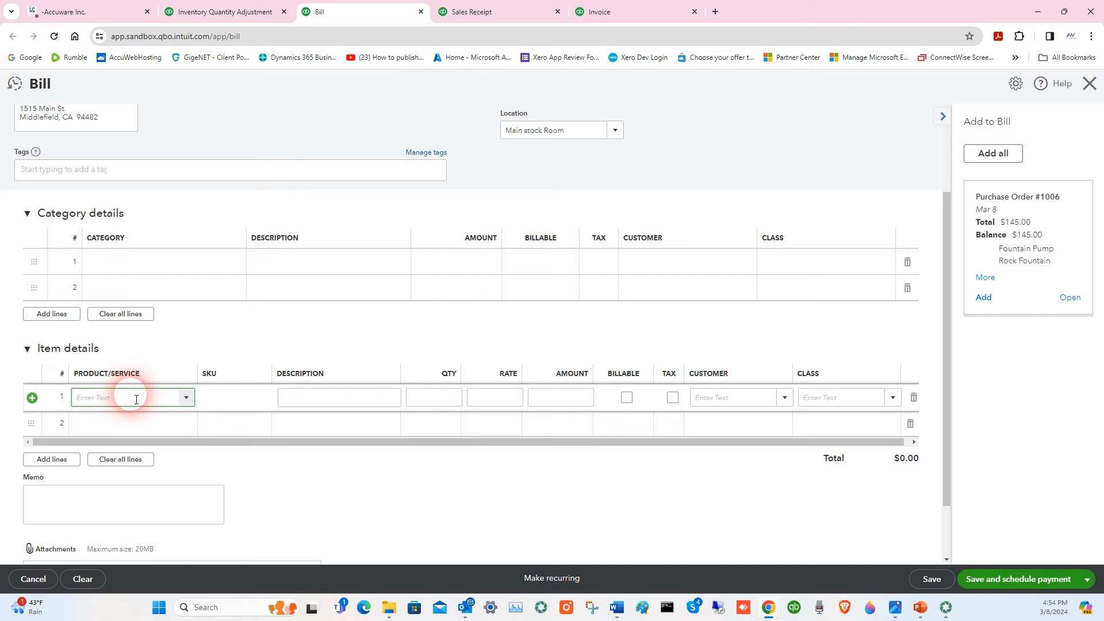
Scan Pump into item row 1 as Fountain Pump with quantity 3 and save the $30.00 bill.
{"action": "type", "text": "Pump"}
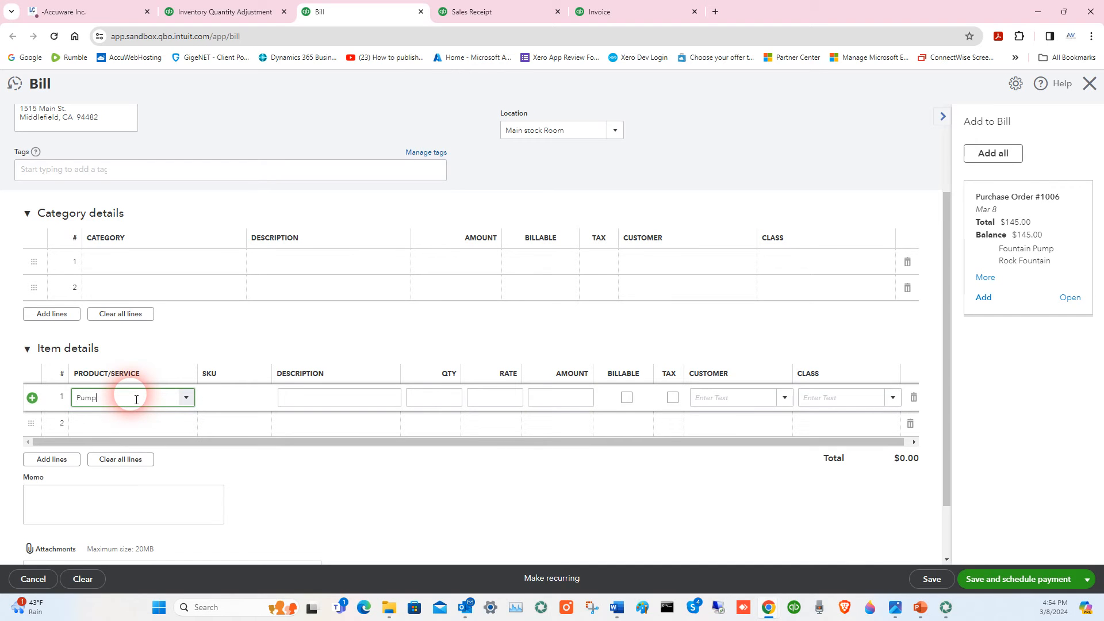
{"action": "left_click", "coordinate": [132, 397]}
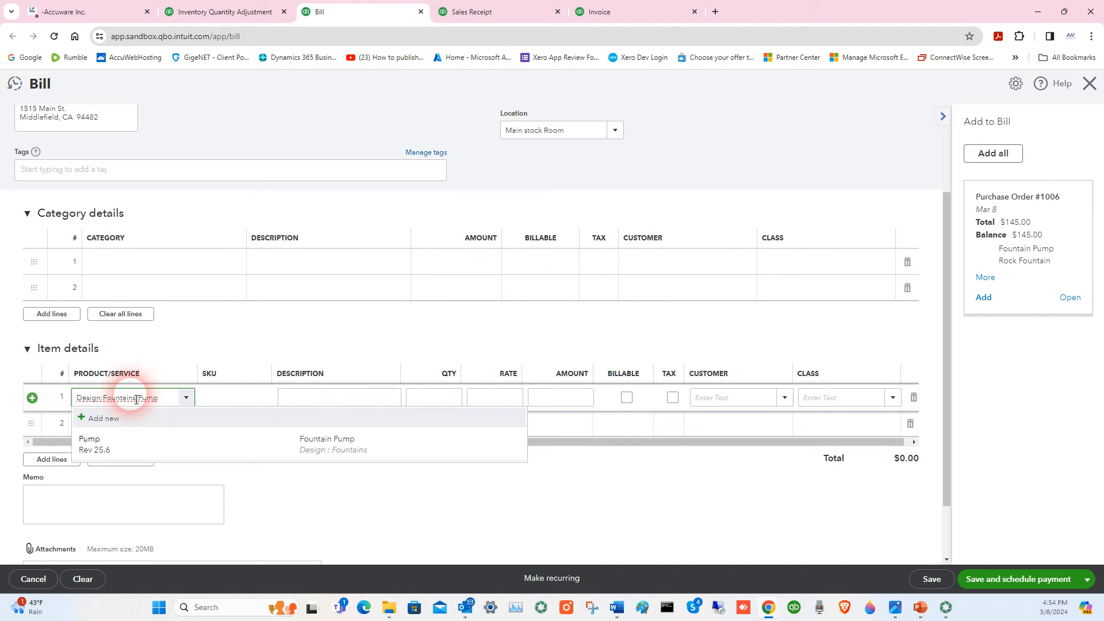
{"action": "left_click", "coordinate": [328, 444]}
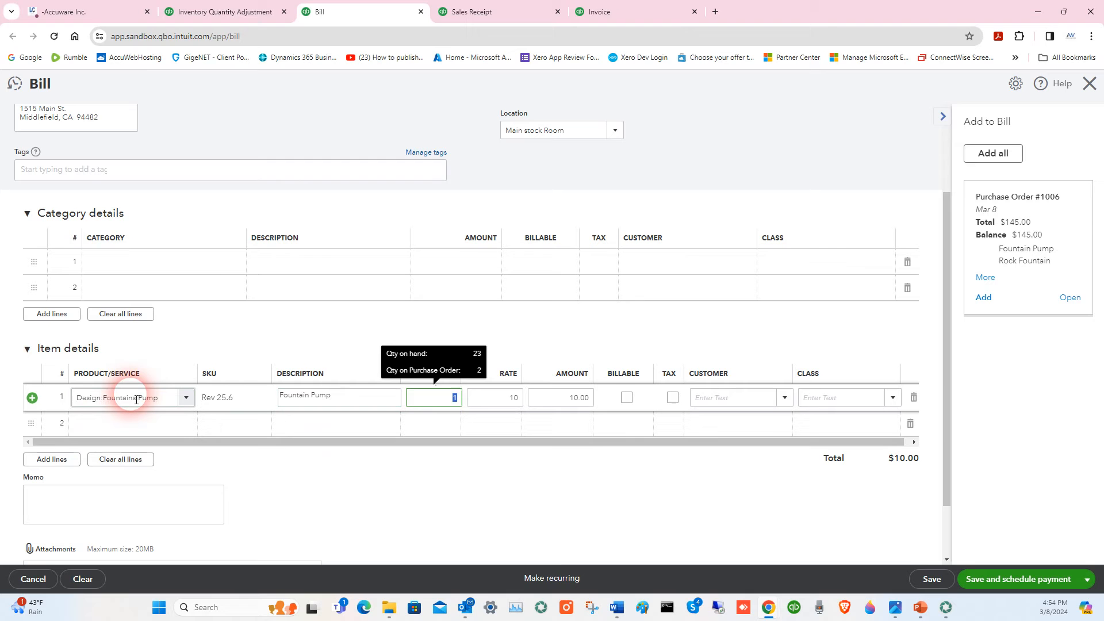
{"action": "type", "text": "3"}
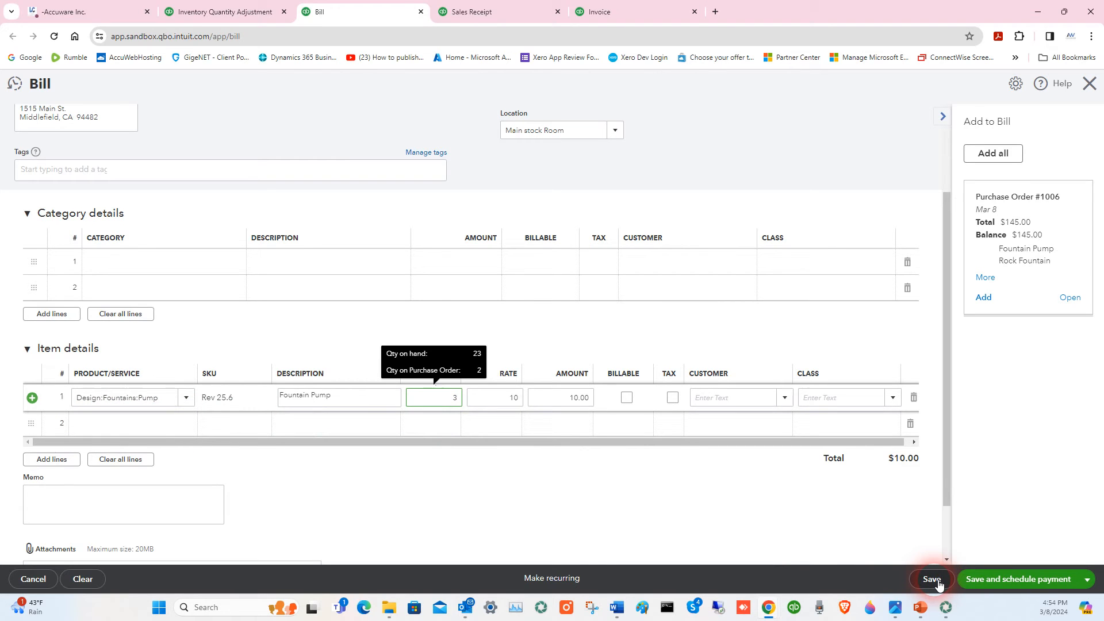
{"action": "left_click", "coordinate": [931, 578]}
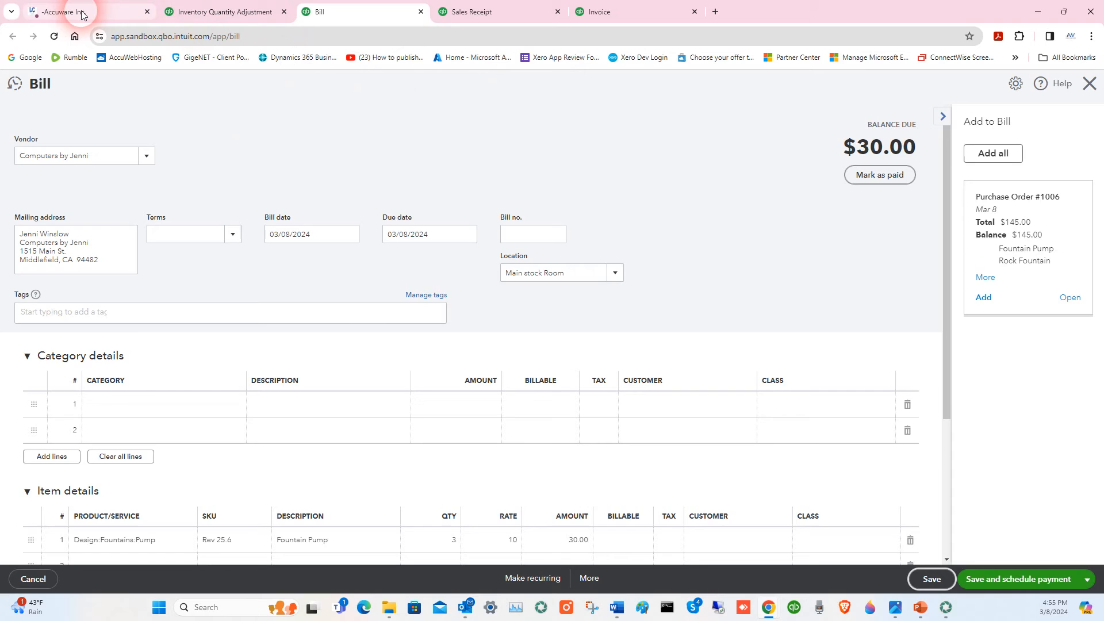
{"action": "left_click", "coordinate": [80, 11]}
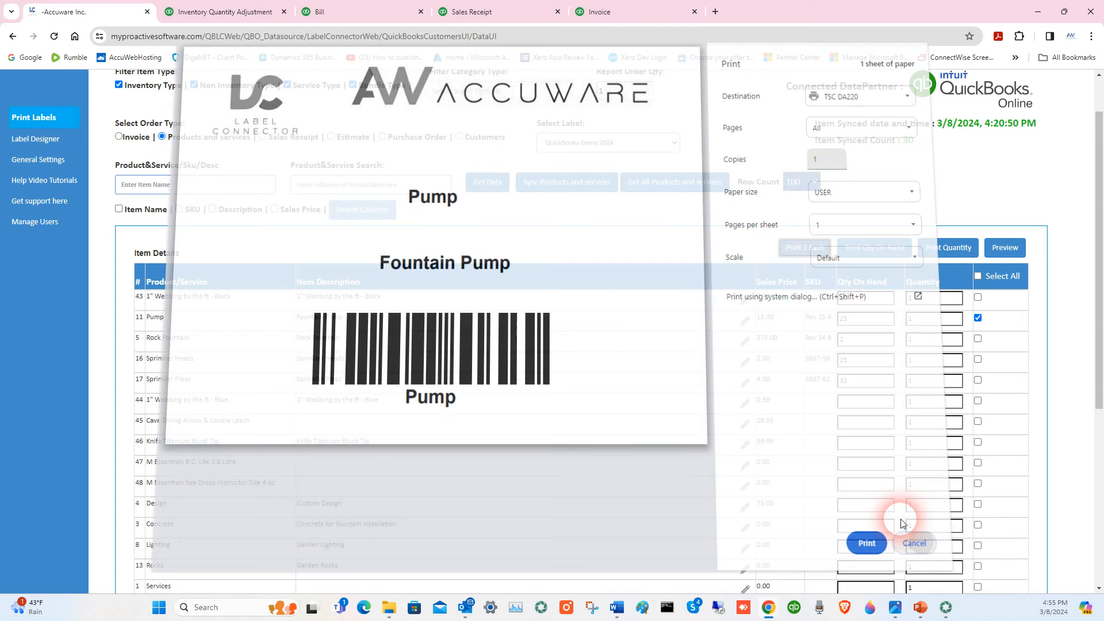
Cancel the pump label print preview, leaving Pump checked at 23 on hand.
{"action": "left_click", "coordinate": [913, 542]}
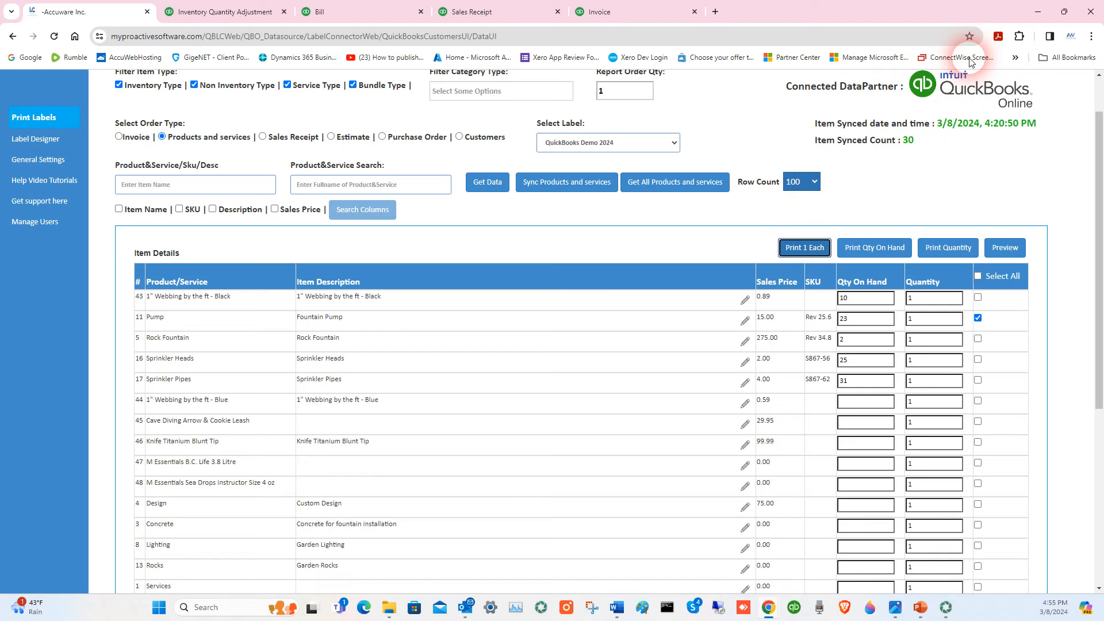
{"action": "mouse_move", "coordinate": [935, 165]}
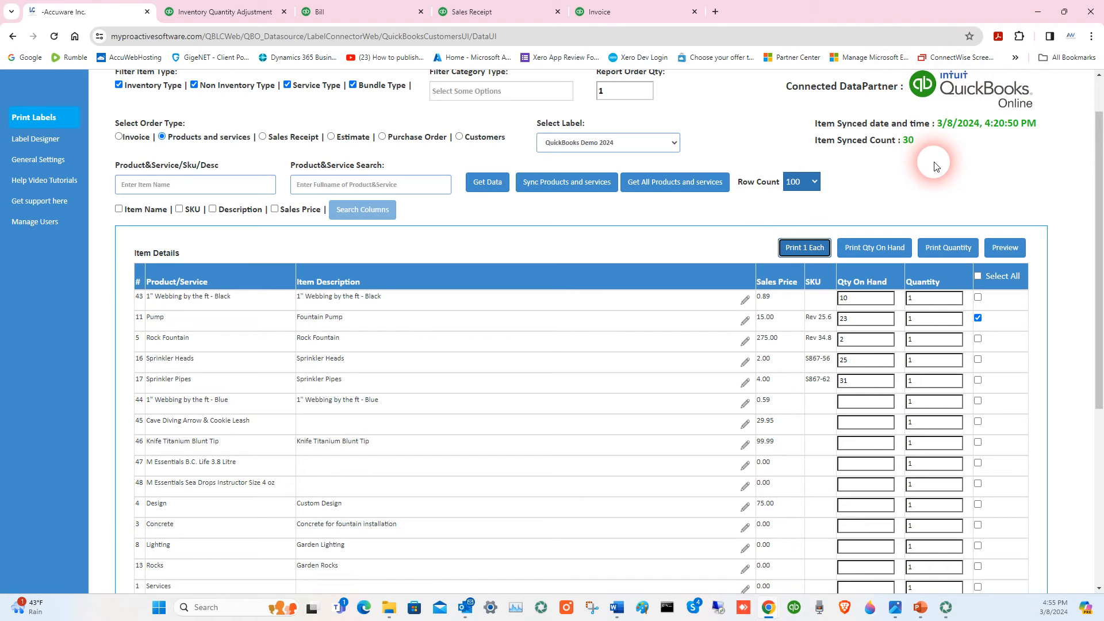
{"action": "mouse_move", "coordinate": [156, 158]}
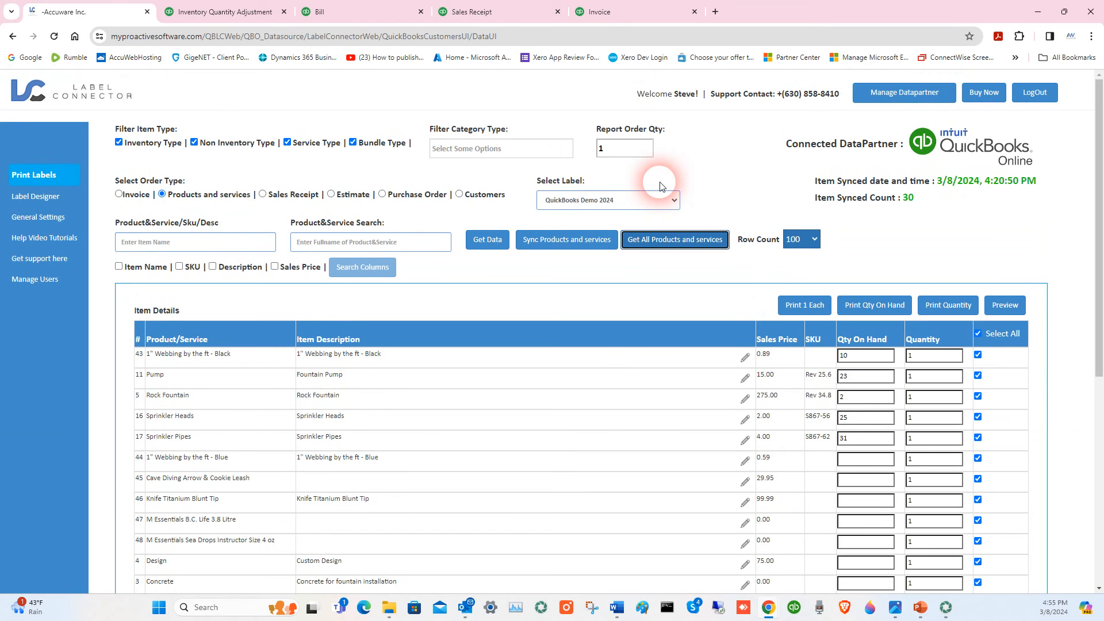
Resync product quantities so Pump shows 26 on hand, and tick only Pump.
{"action": "left_click", "coordinate": [566, 239]}
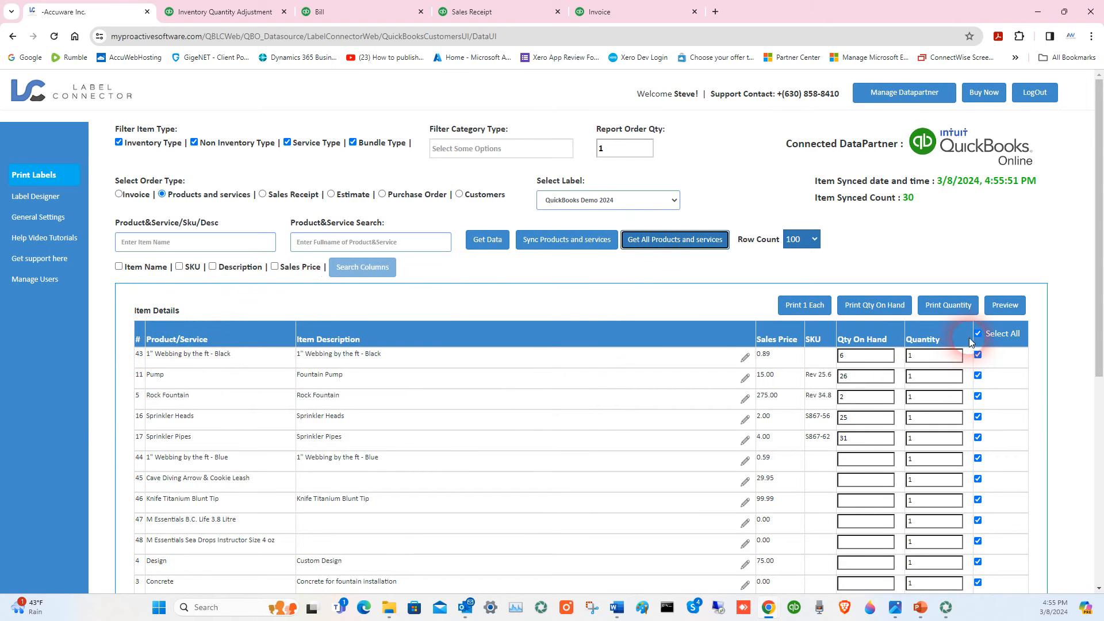
{"action": "left_click", "coordinate": [977, 334]}
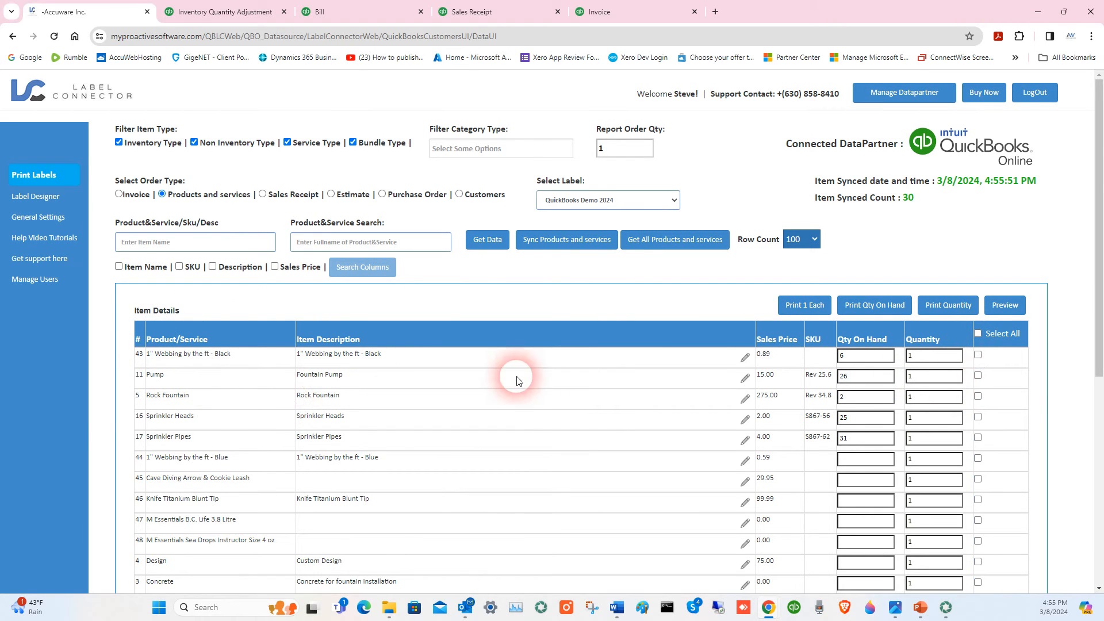
{"action": "left_click", "coordinate": [978, 376]}
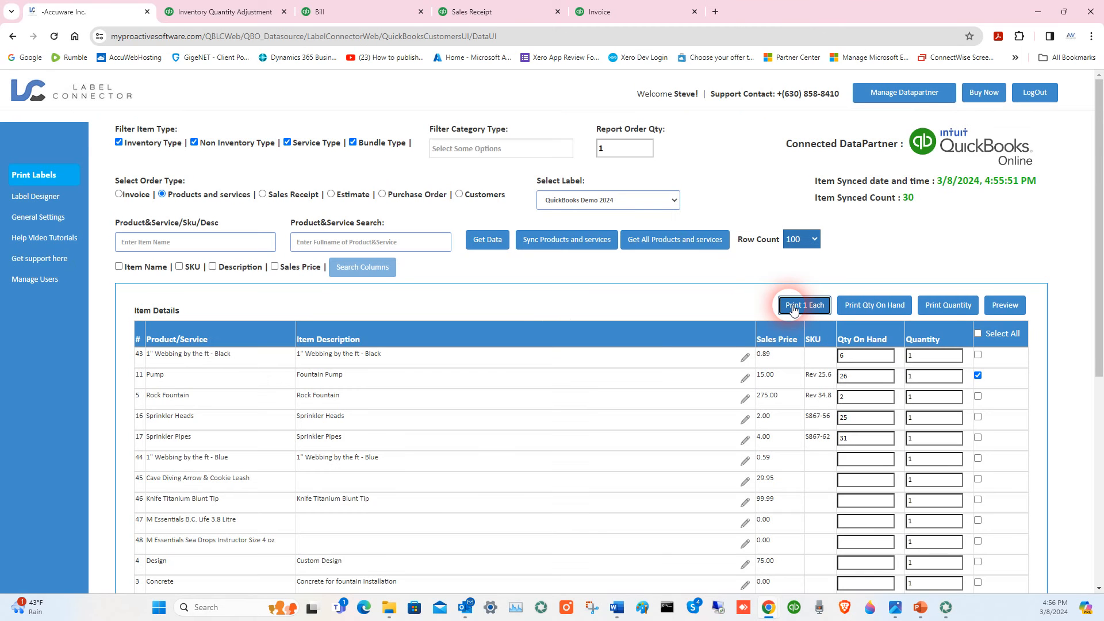
Preview one Pump label via Print 1 Each, cancel it, and return to the saved bill.
{"action": "left_click", "coordinate": [802, 304]}
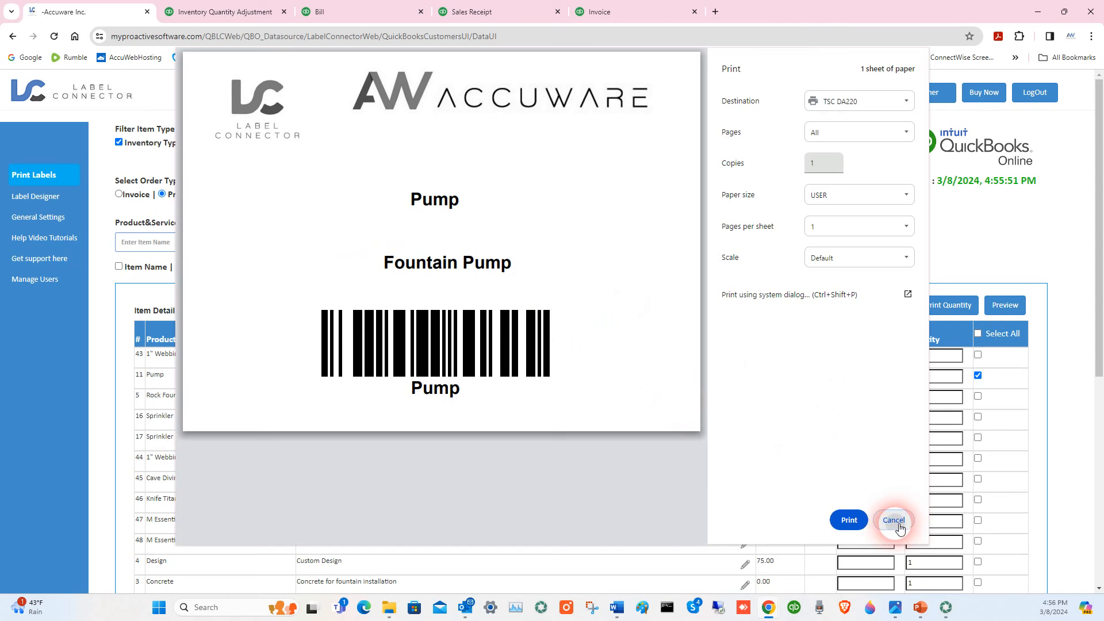
{"action": "left_click", "coordinate": [892, 520]}
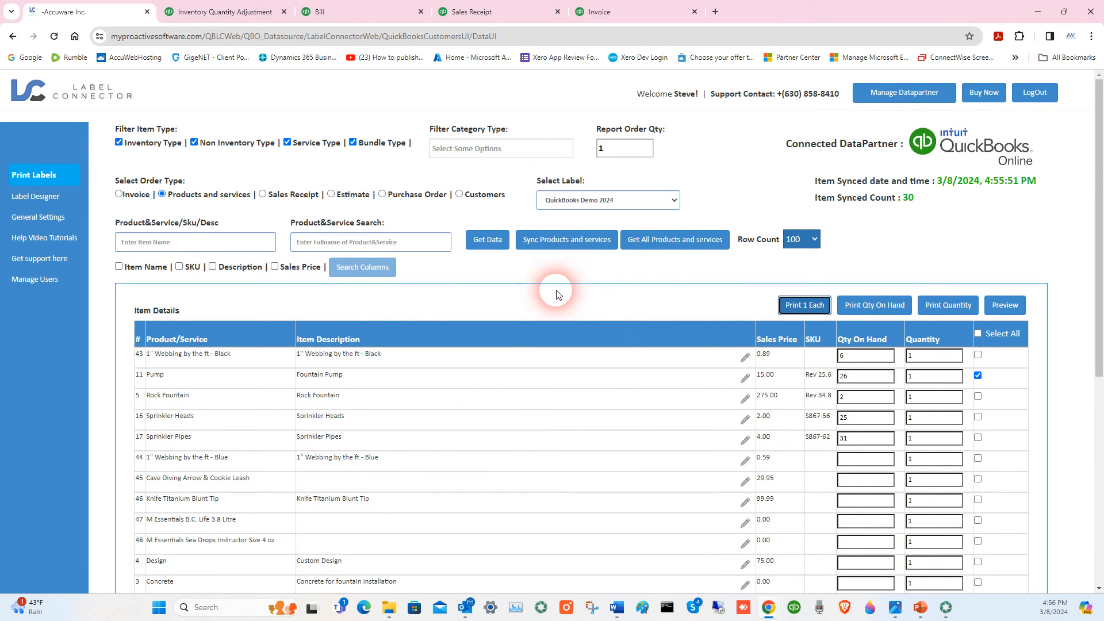
{"action": "left_click", "coordinate": [362, 12]}
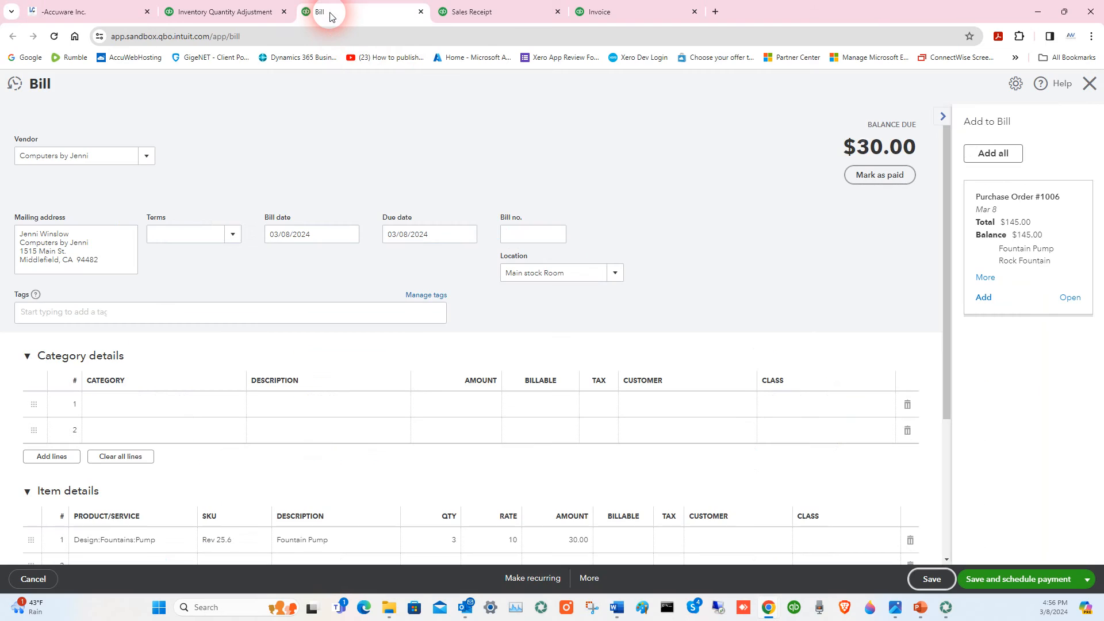
Scan Design:Fountains:Pump into line 4 of Inventory Quantity Adjustment #4 and pick Pump.
{"action": "left_click", "coordinate": [222, 11]}
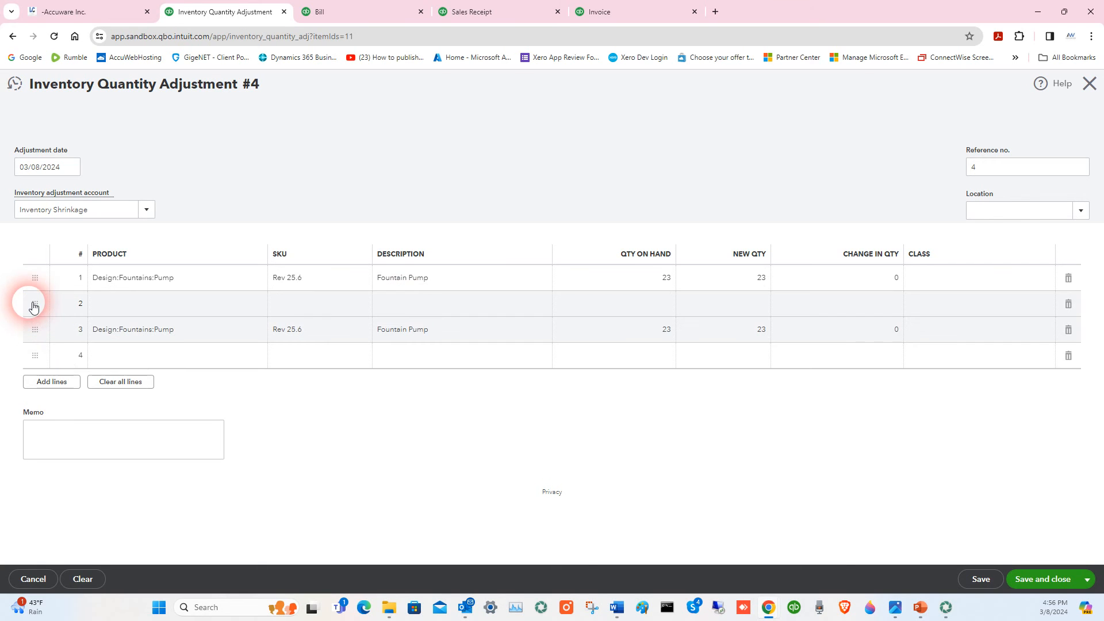
{"action": "mouse_move", "coordinate": [140, 360]}
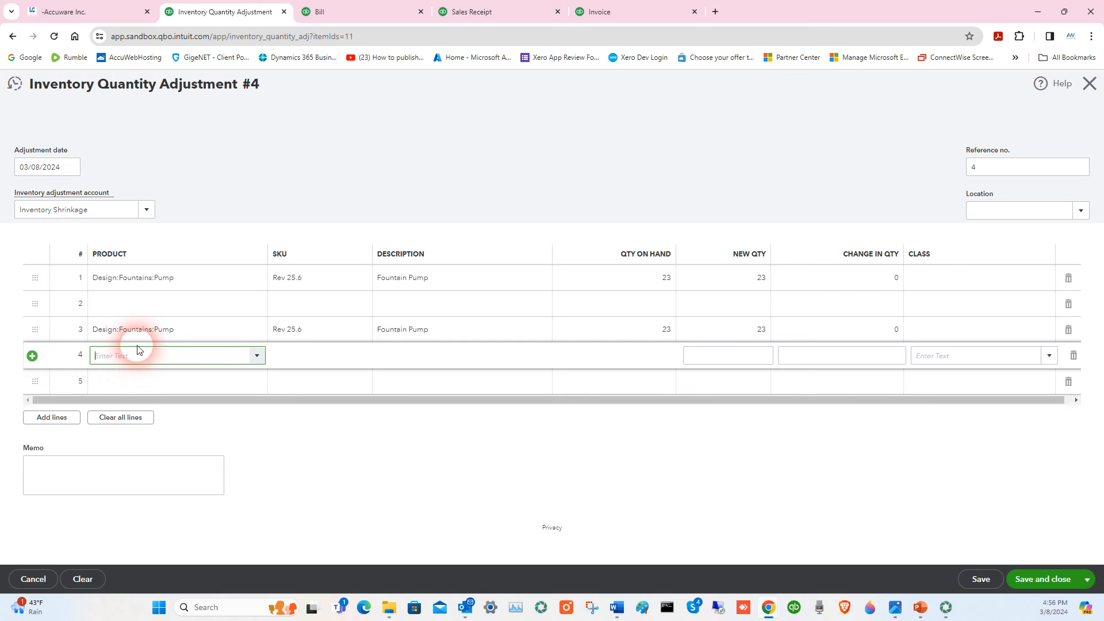
{"action": "type", "text": "Design:Fountains:Pump"}
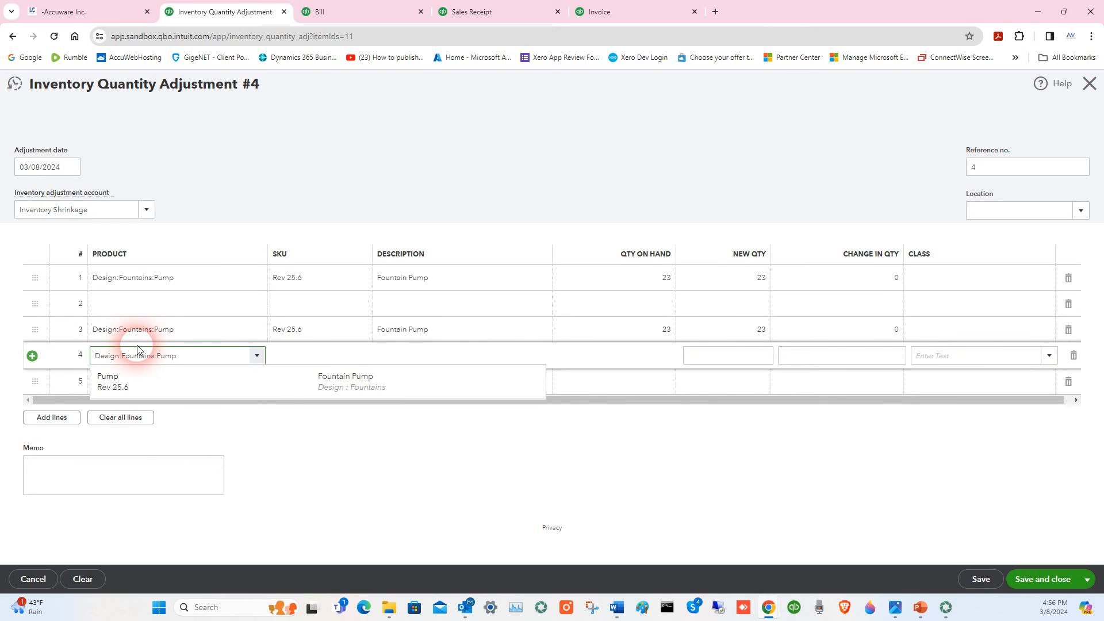
{"action": "left_click", "coordinate": [108, 381]}
{"action": "type", "text": "2"}
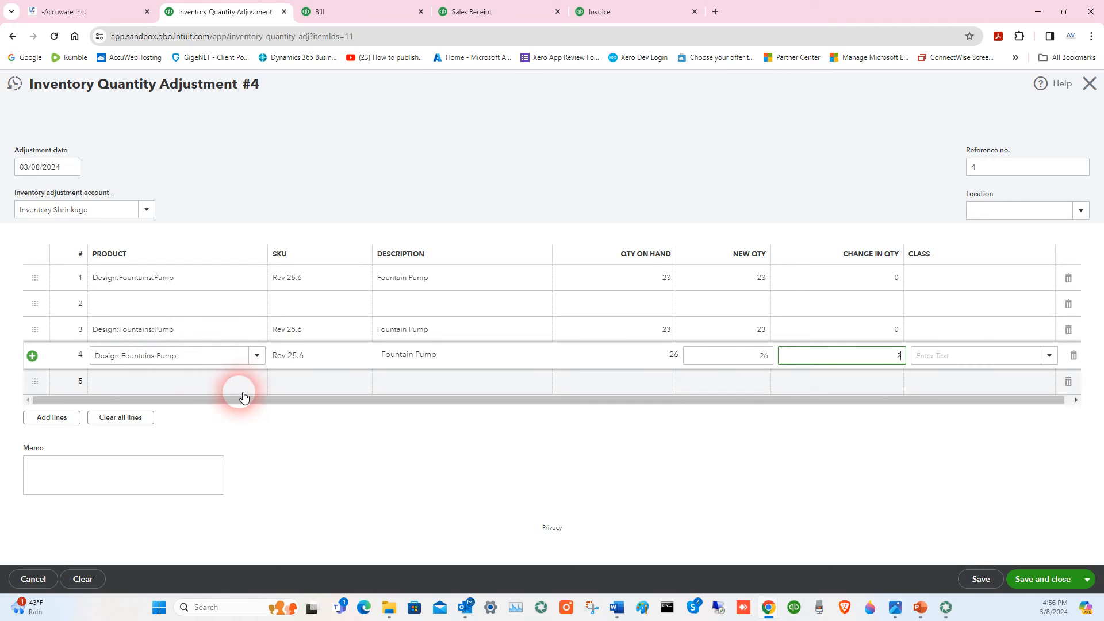
{"action": "mouse_move", "coordinate": [615, 608]}
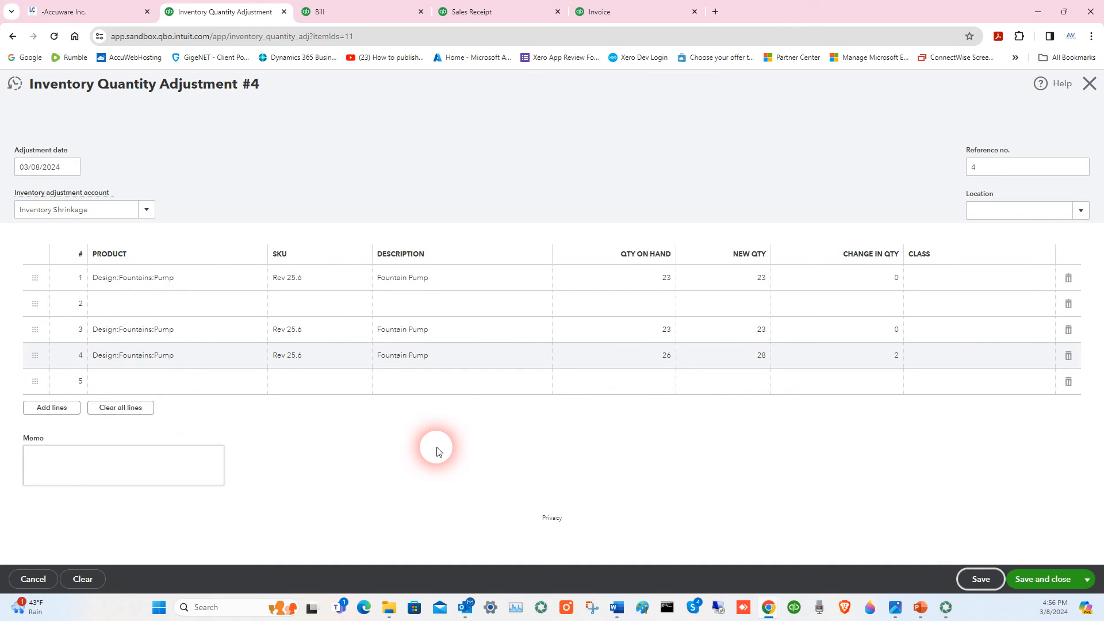
{"action": "mouse_move", "coordinate": [80, 117]}
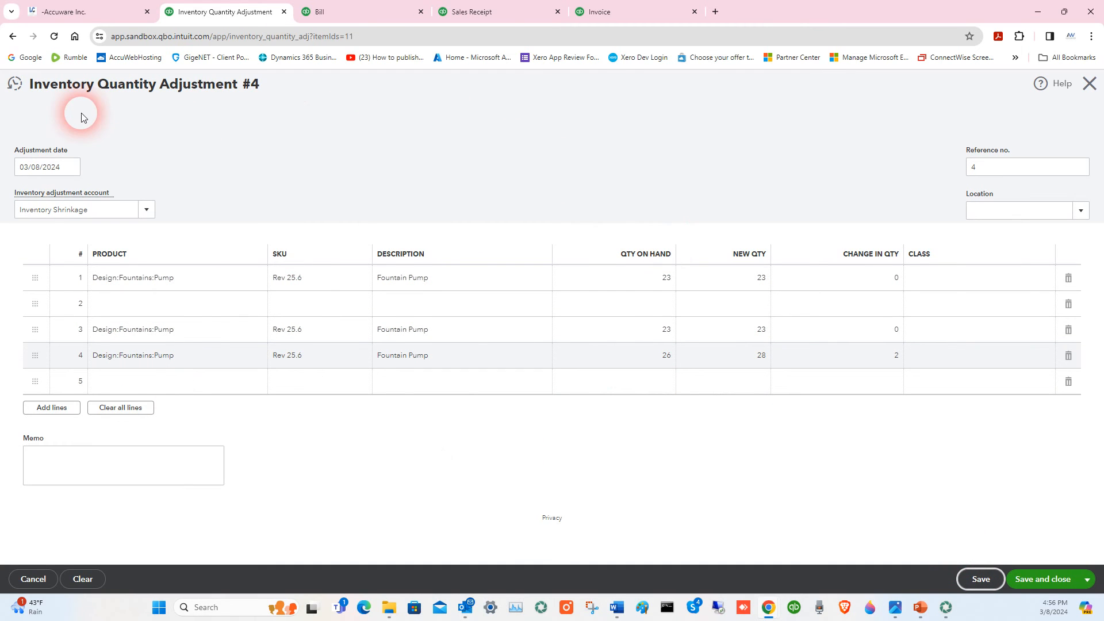
Set line 4's new quantity to 28 and save, hitting the duplicate-item warning.
{"action": "left_click", "coordinate": [980, 578]}
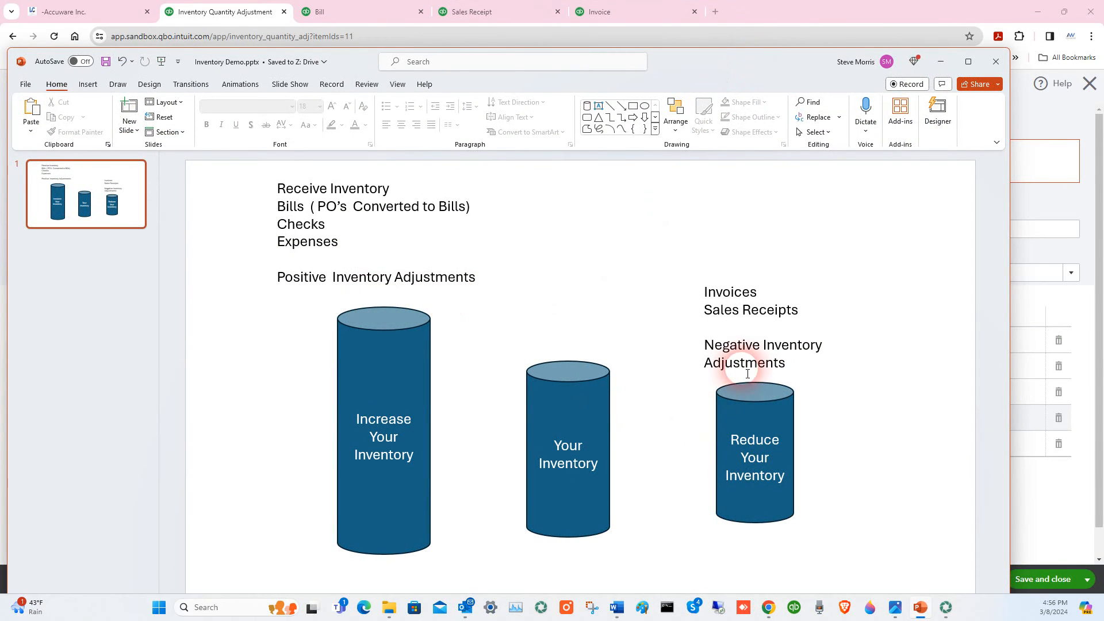
{"action": "left_click", "coordinate": [226, 11]}
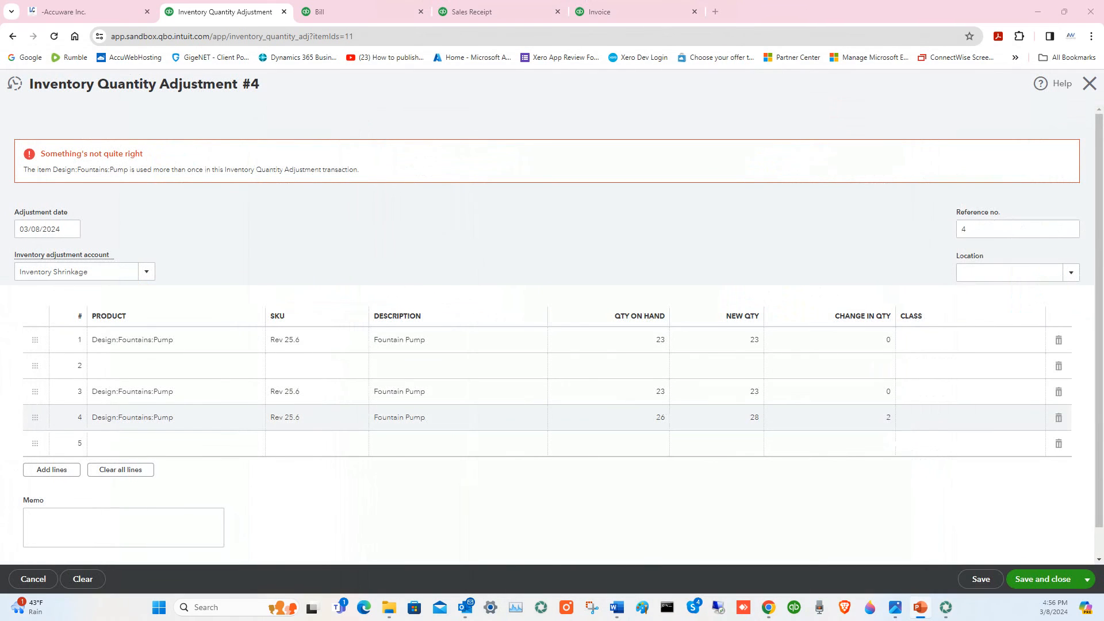
{"action": "left_click", "coordinate": [855, 443]}
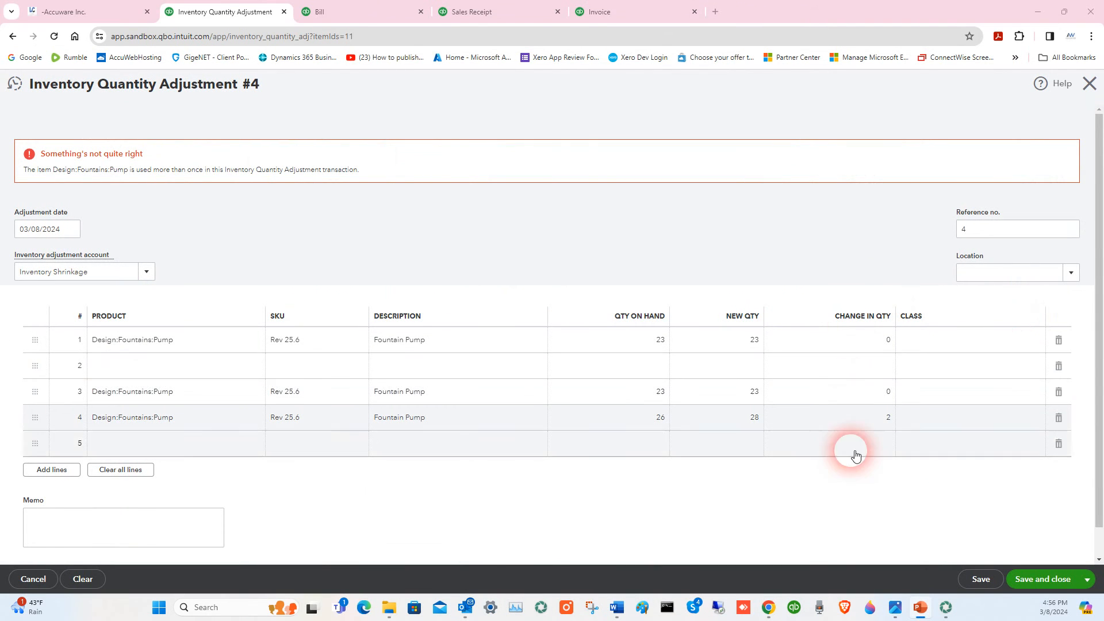
{"action": "mouse_move", "coordinate": [839, 445]}
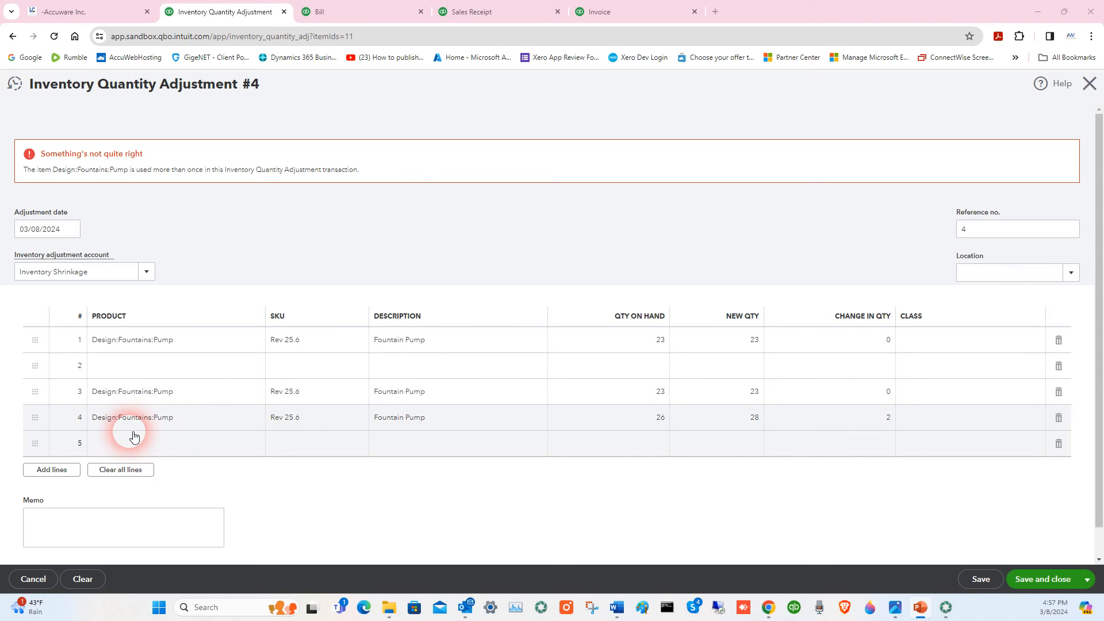
{"action": "mouse_move", "coordinate": [237, 214]}
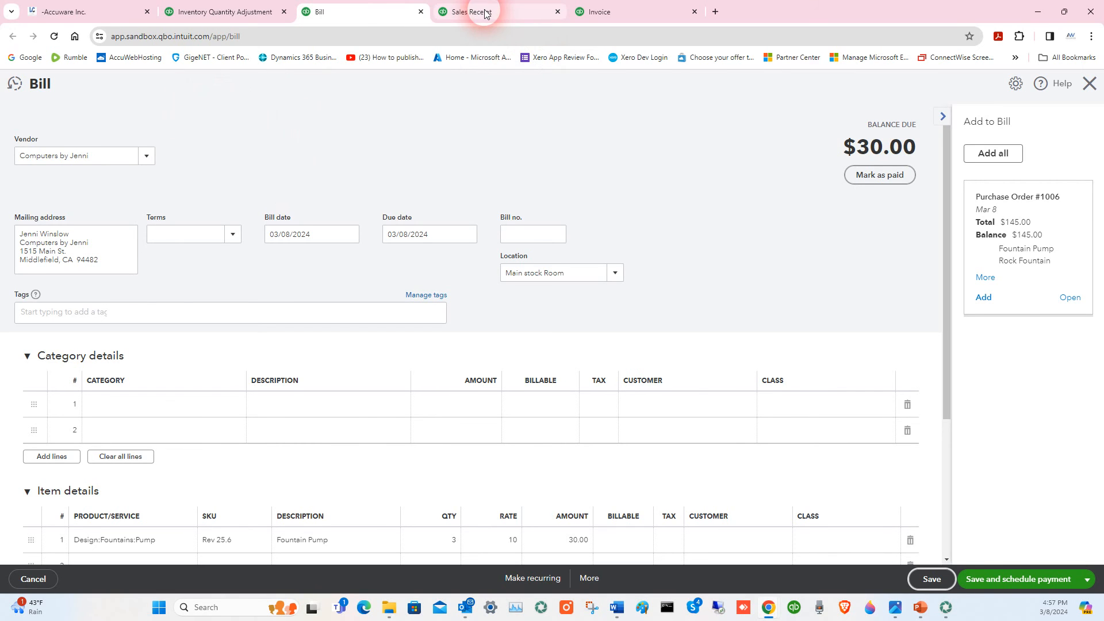
Move past the sales receipt to the Invoices list showing Cool Cars' $603.50 invoice 1038.
{"action": "left_click", "coordinate": [468, 12]}
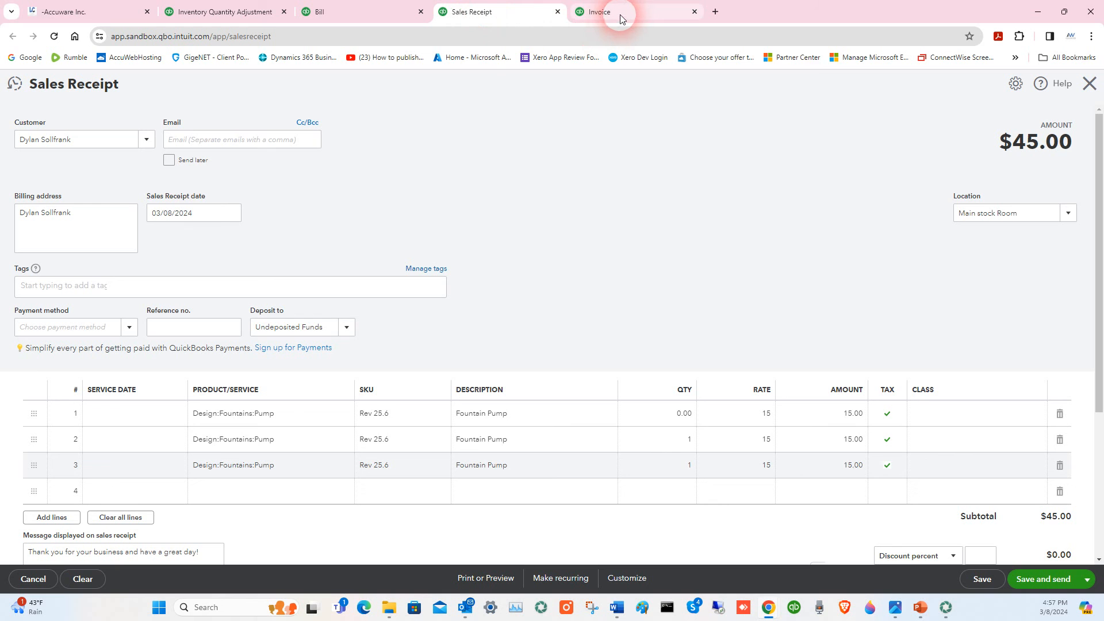
{"action": "left_click", "coordinate": [630, 12]}
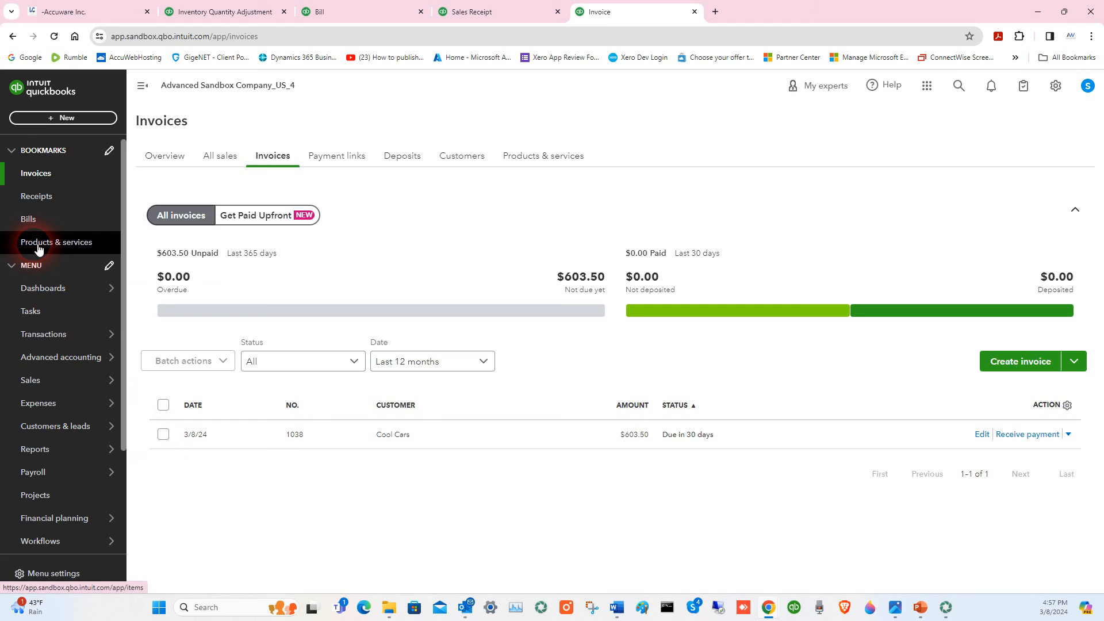
From Products & services start Adjust quantity for Pump (adjustment #5) and scan Design:Fountains:Pump.
{"action": "left_click", "coordinate": [55, 243]}
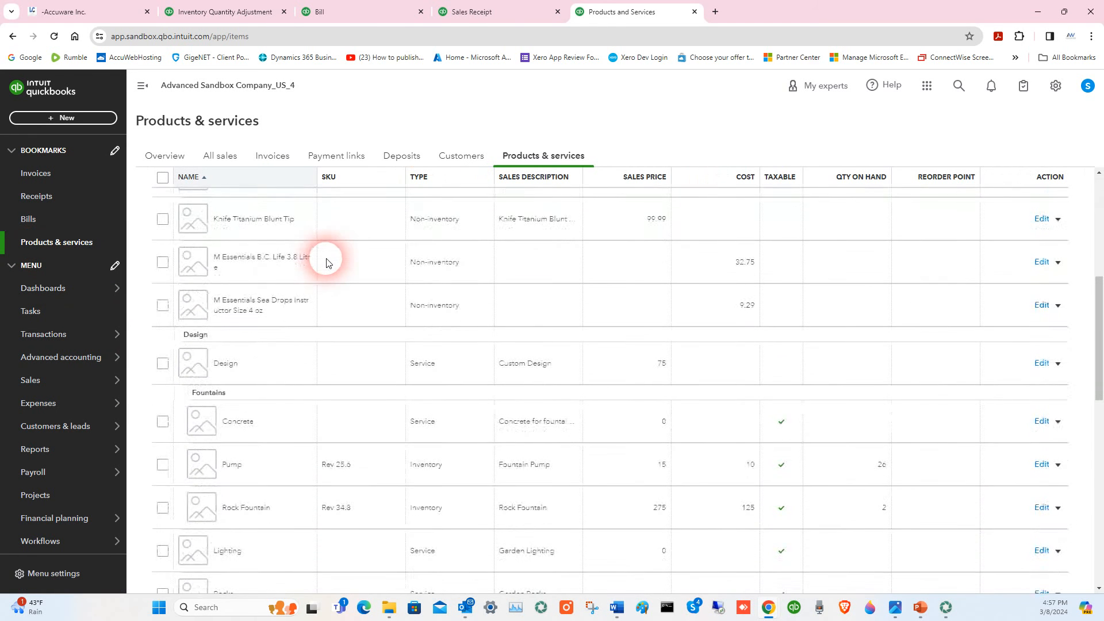
{"action": "left_click", "coordinate": [162, 466]}
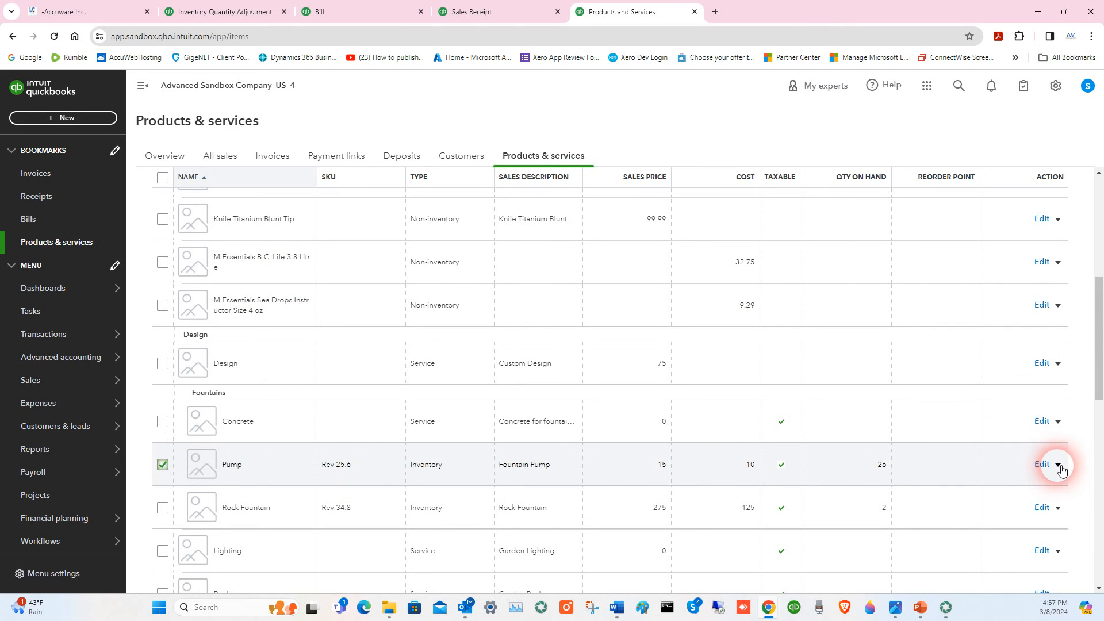
{"action": "left_click", "coordinate": [1058, 464]}
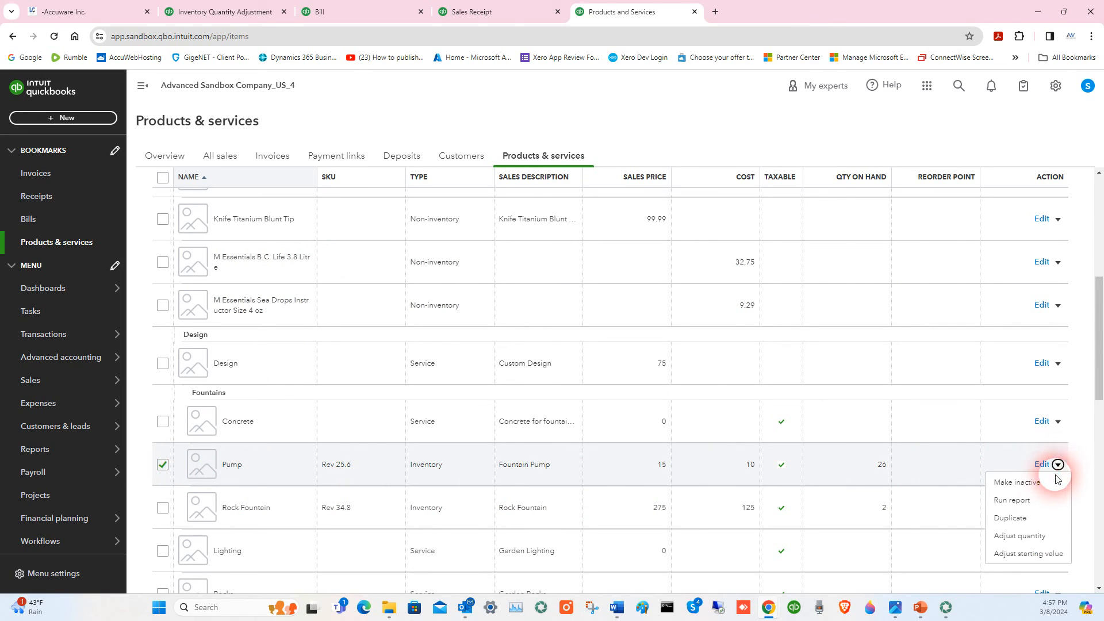
{"action": "left_click", "coordinate": [1021, 536]}
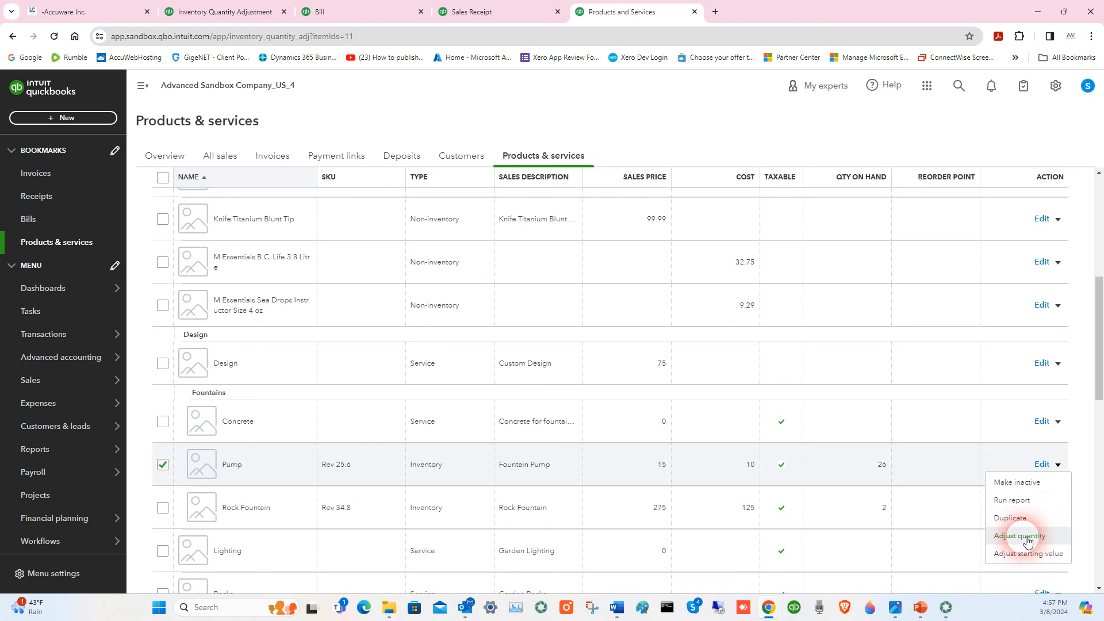
{"action": "left_click", "coordinate": [1019, 536]}
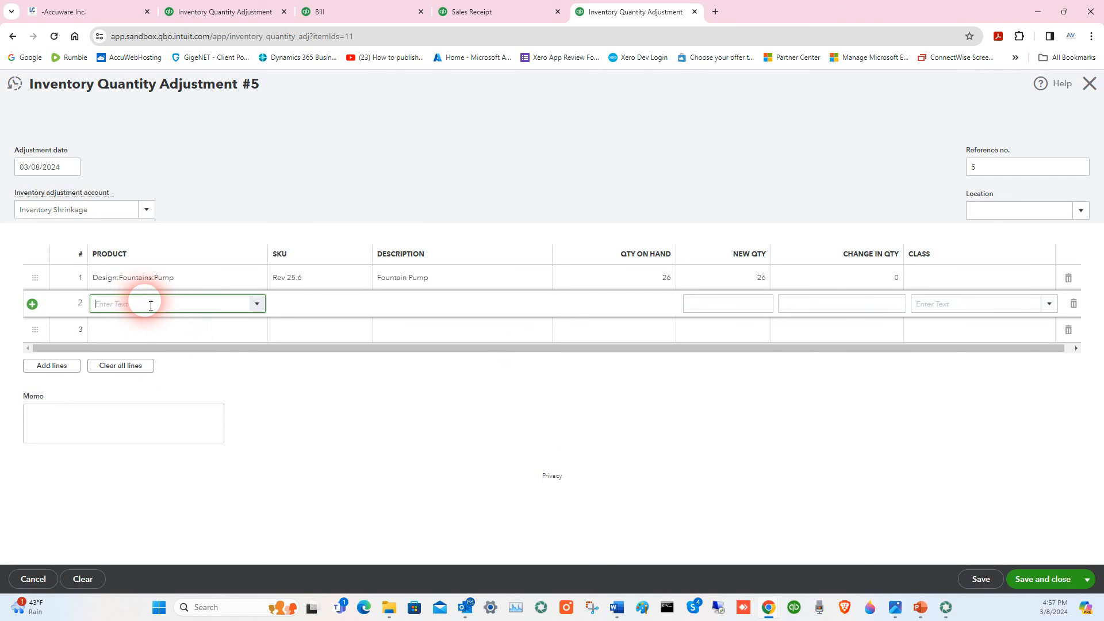
{"action": "type", "text": "Design:Fountains:Pump"}
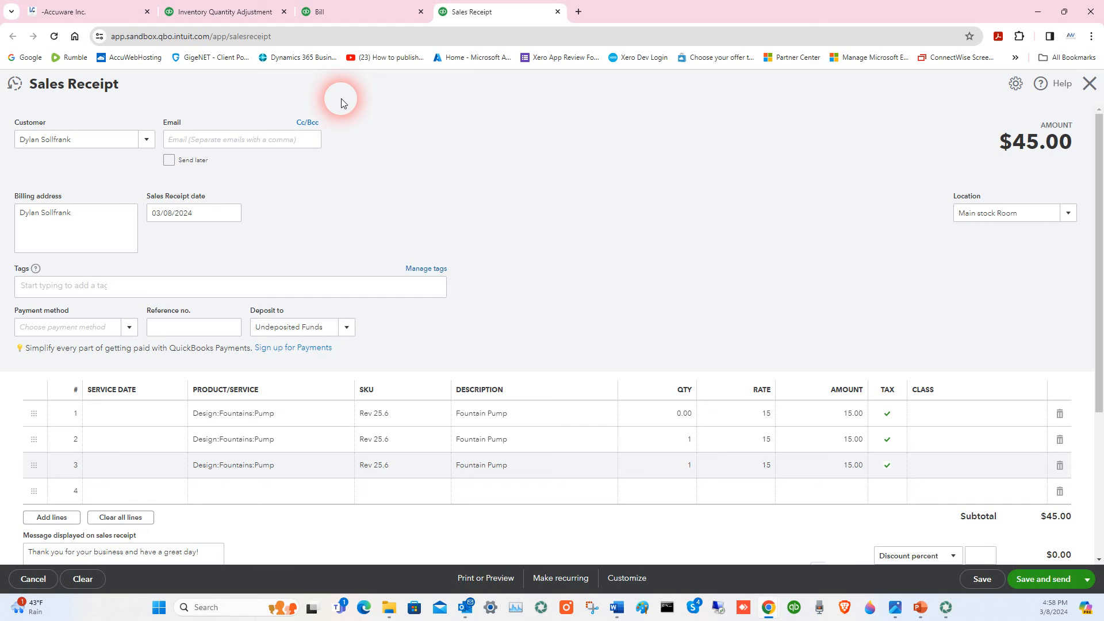
Glance at the vendor bill, then return to Label Connector with Pump at 26 on hand and ticked.
{"action": "left_click", "coordinate": [84, 12]}
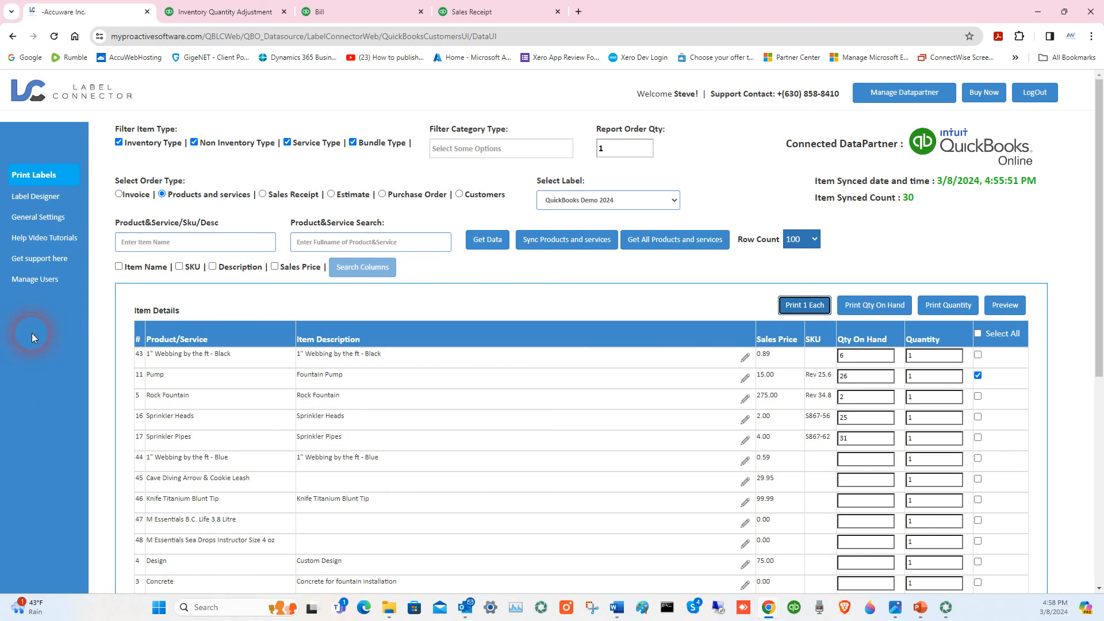
{"action": "left_click", "coordinate": [318, 12]}
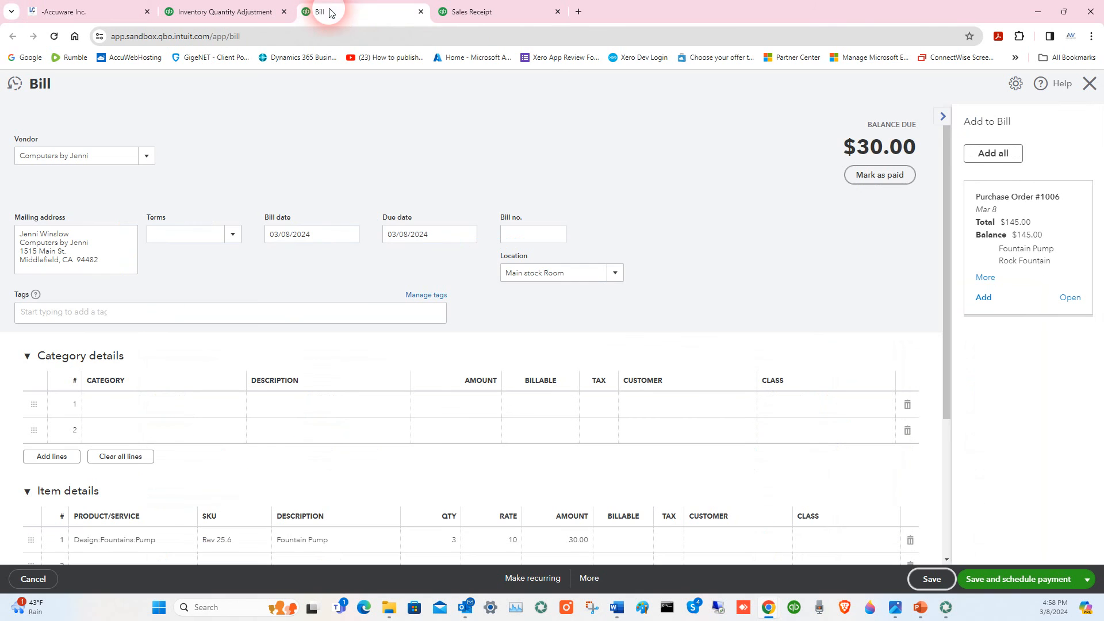
{"action": "left_click", "coordinate": [292, 403]}
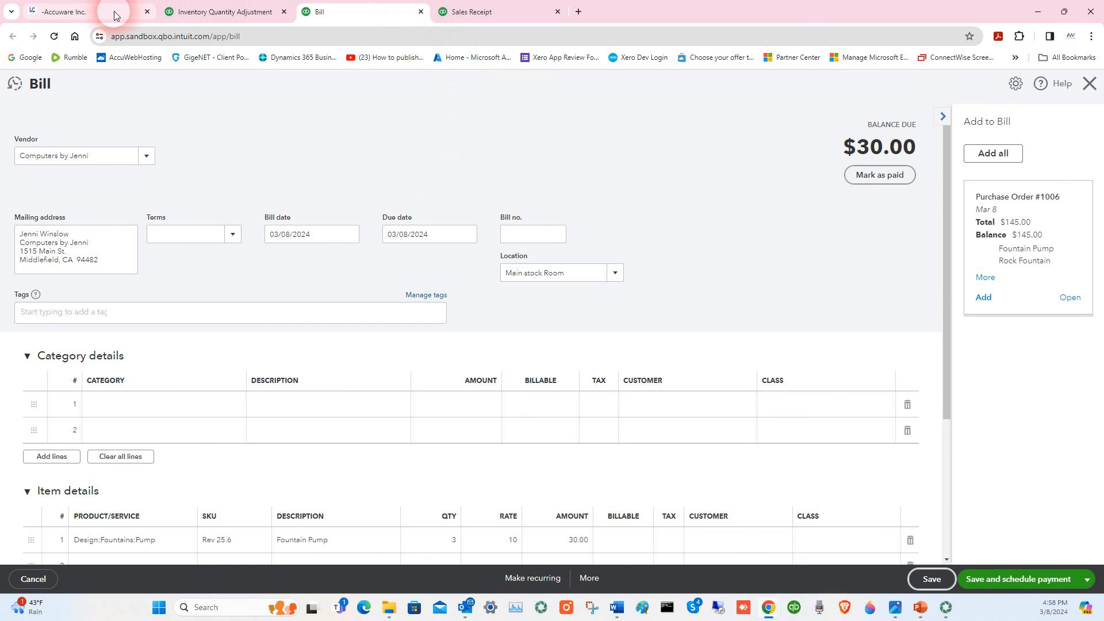
{"action": "left_click", "coordinate": [84, 12]}
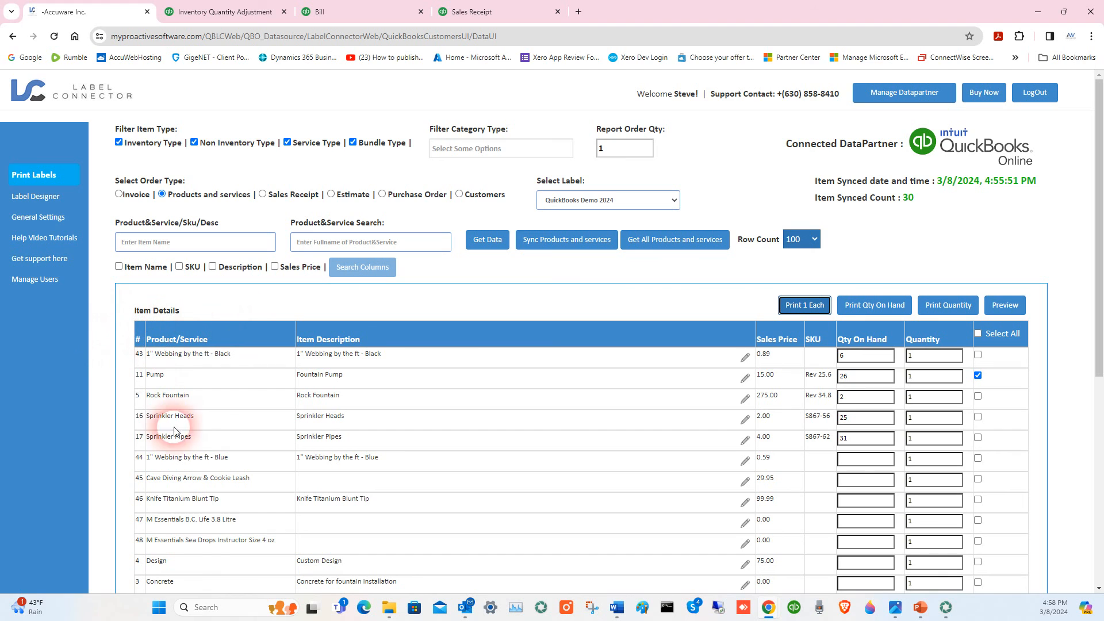
{"action": "mouse_move", "coordinate": [103, 422]}
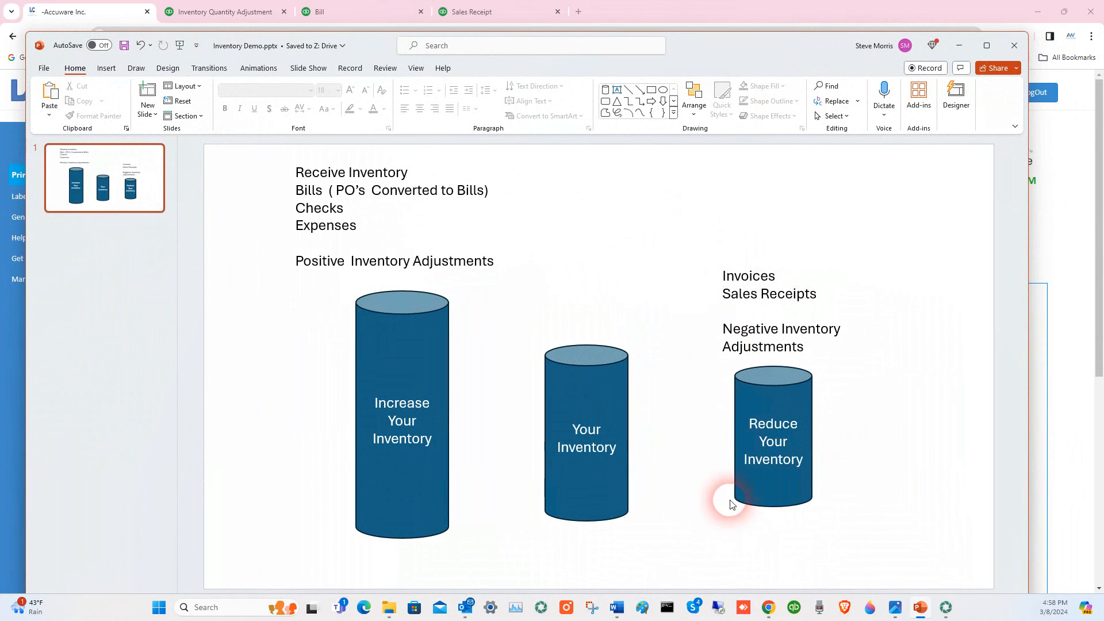
{"action": "mouse_move", "coordinate": [615, 532]}
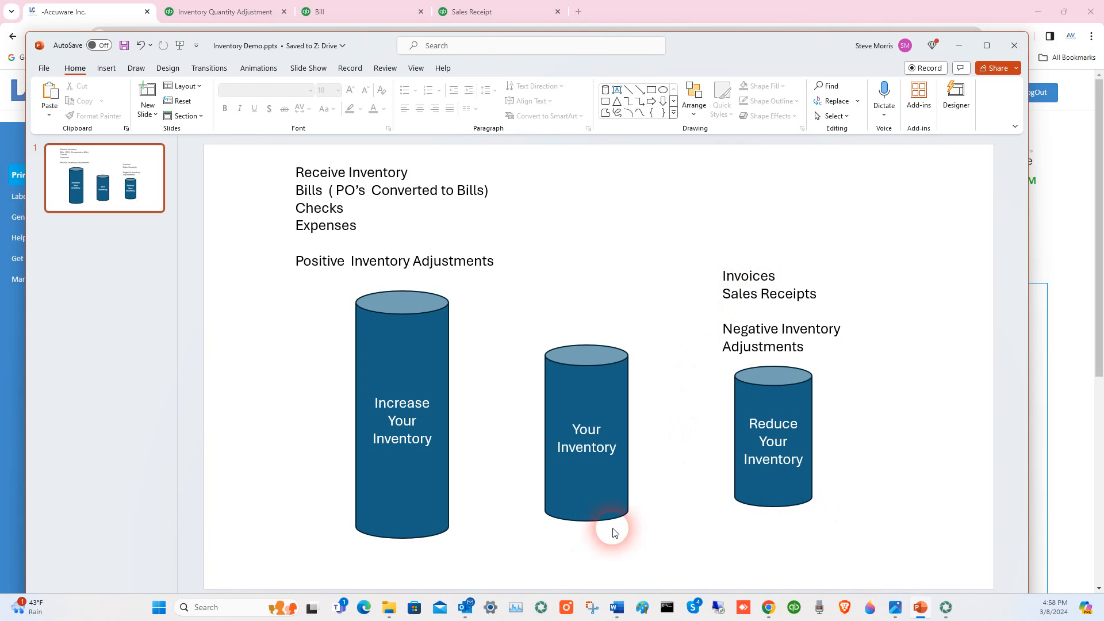
{"action": "mouse_move", "coordinate": [607, 109]}
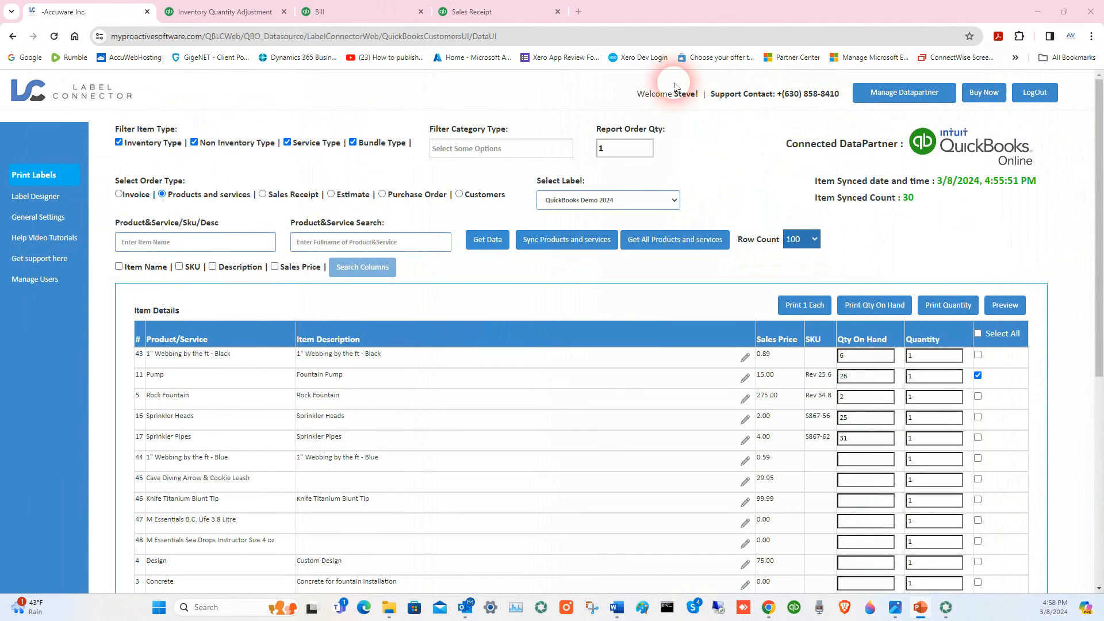
{"action": "mouse_move", "coordinate": [229, 332]}
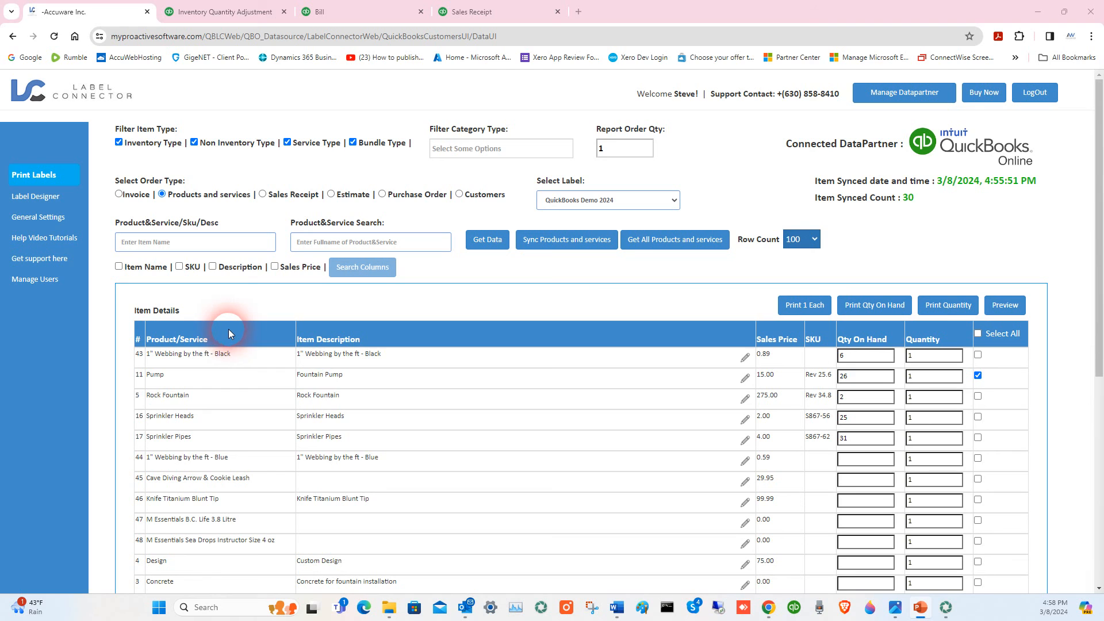